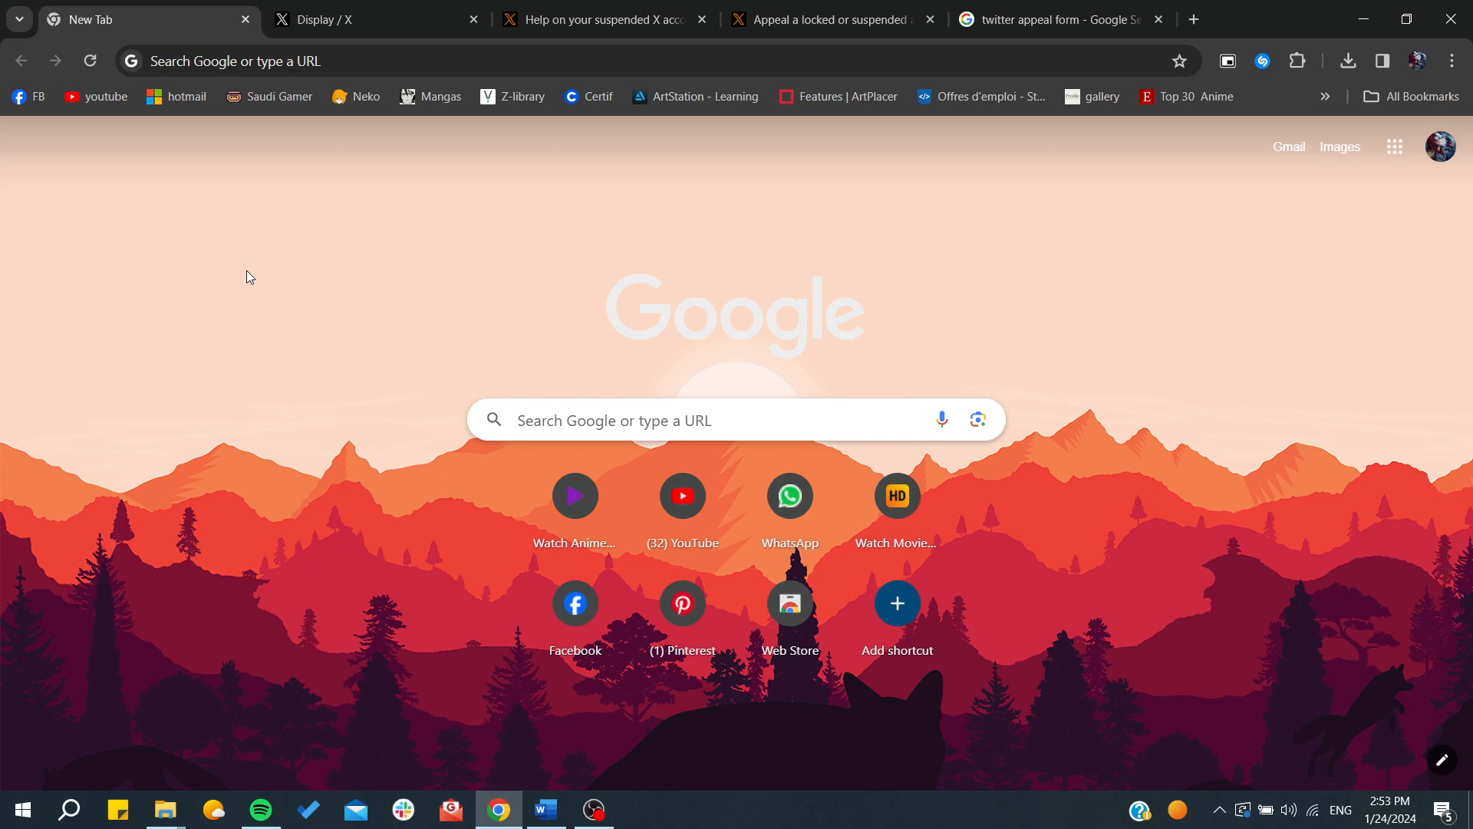
- Run a Google search for 'unsuspend your x account'
click(348, 19)
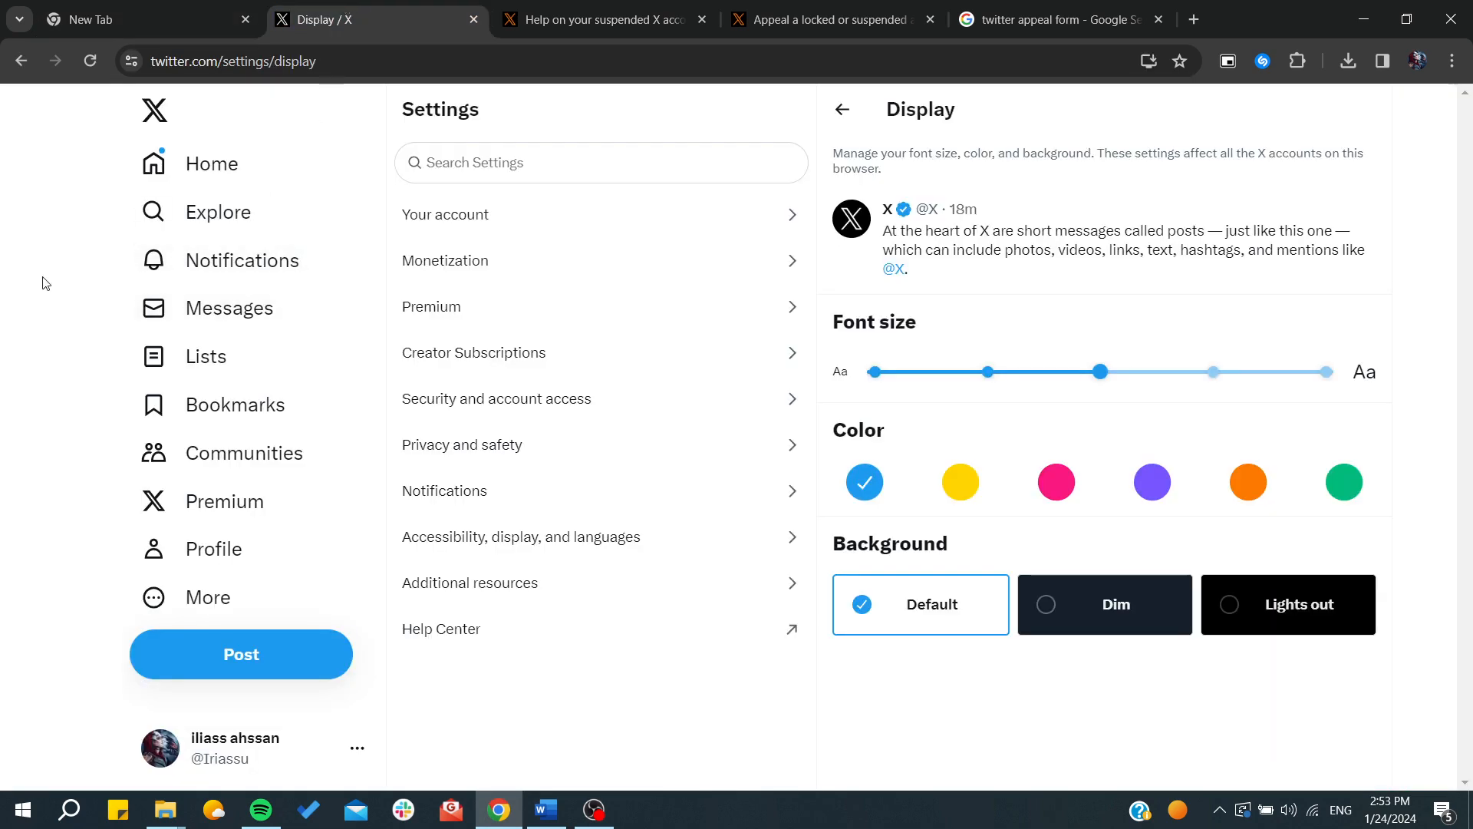
mouse_move(141, 18)
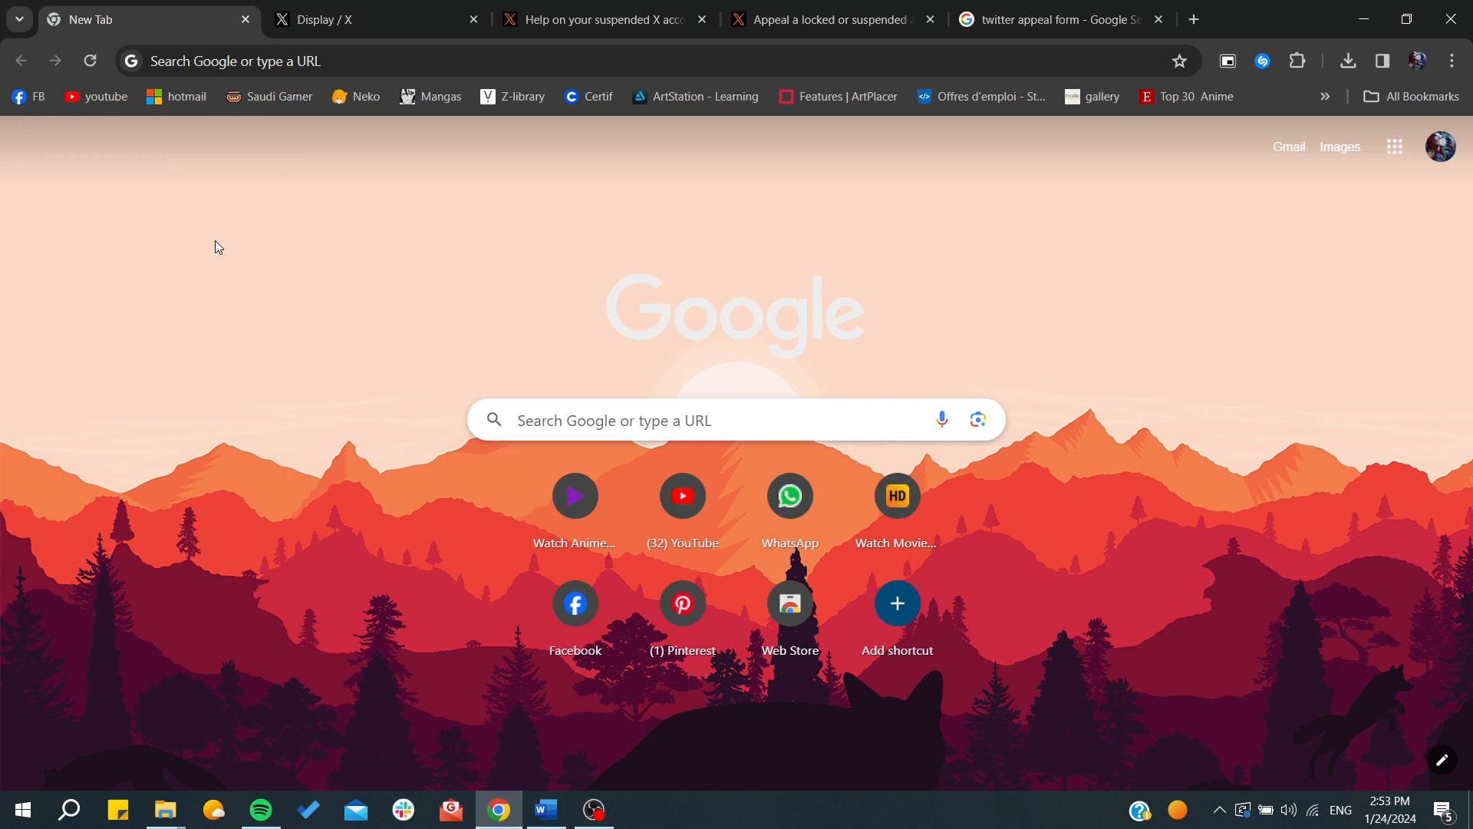
mouse_move(524, 118)
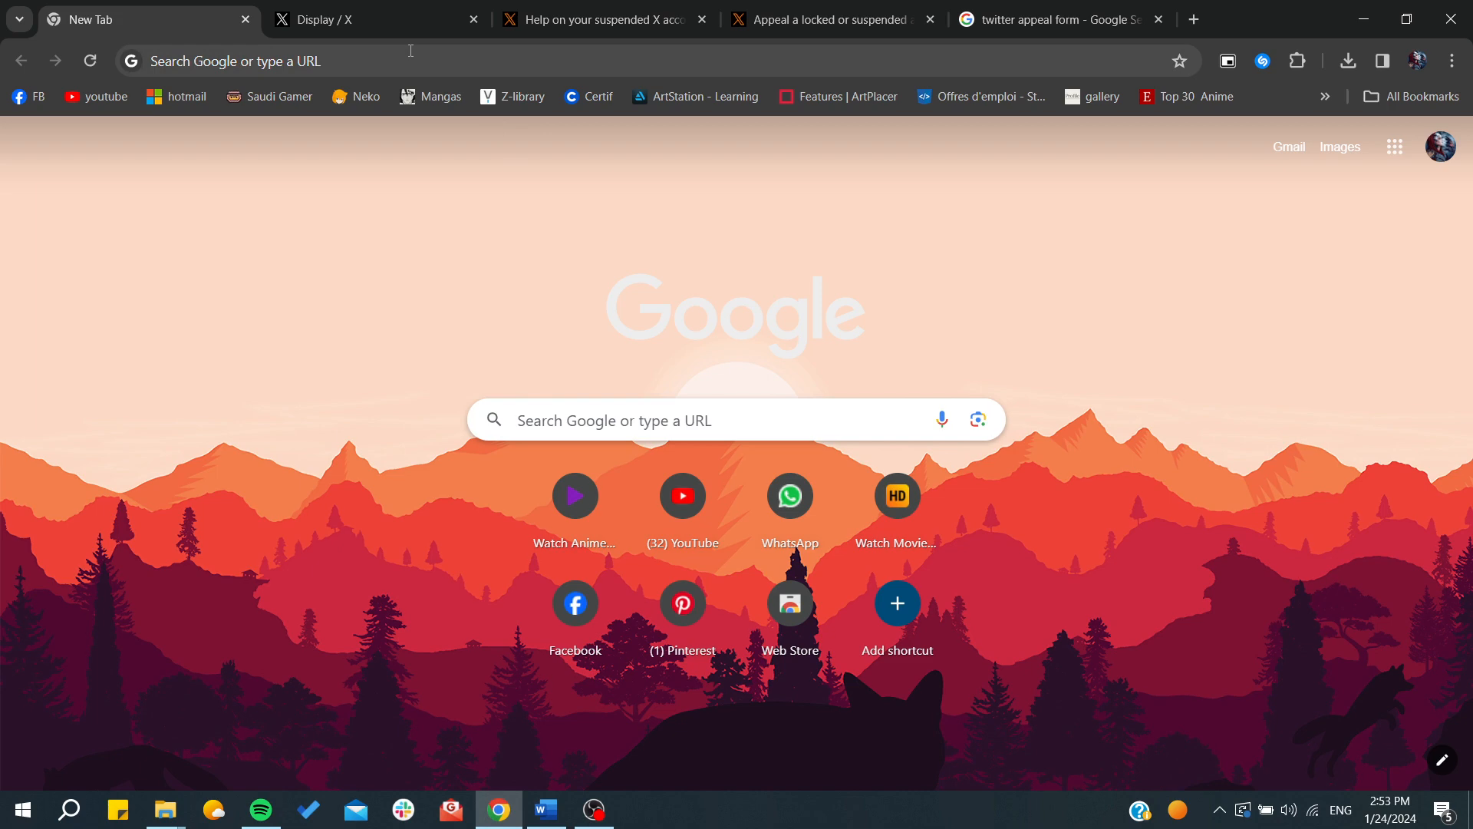
click(376, 59)
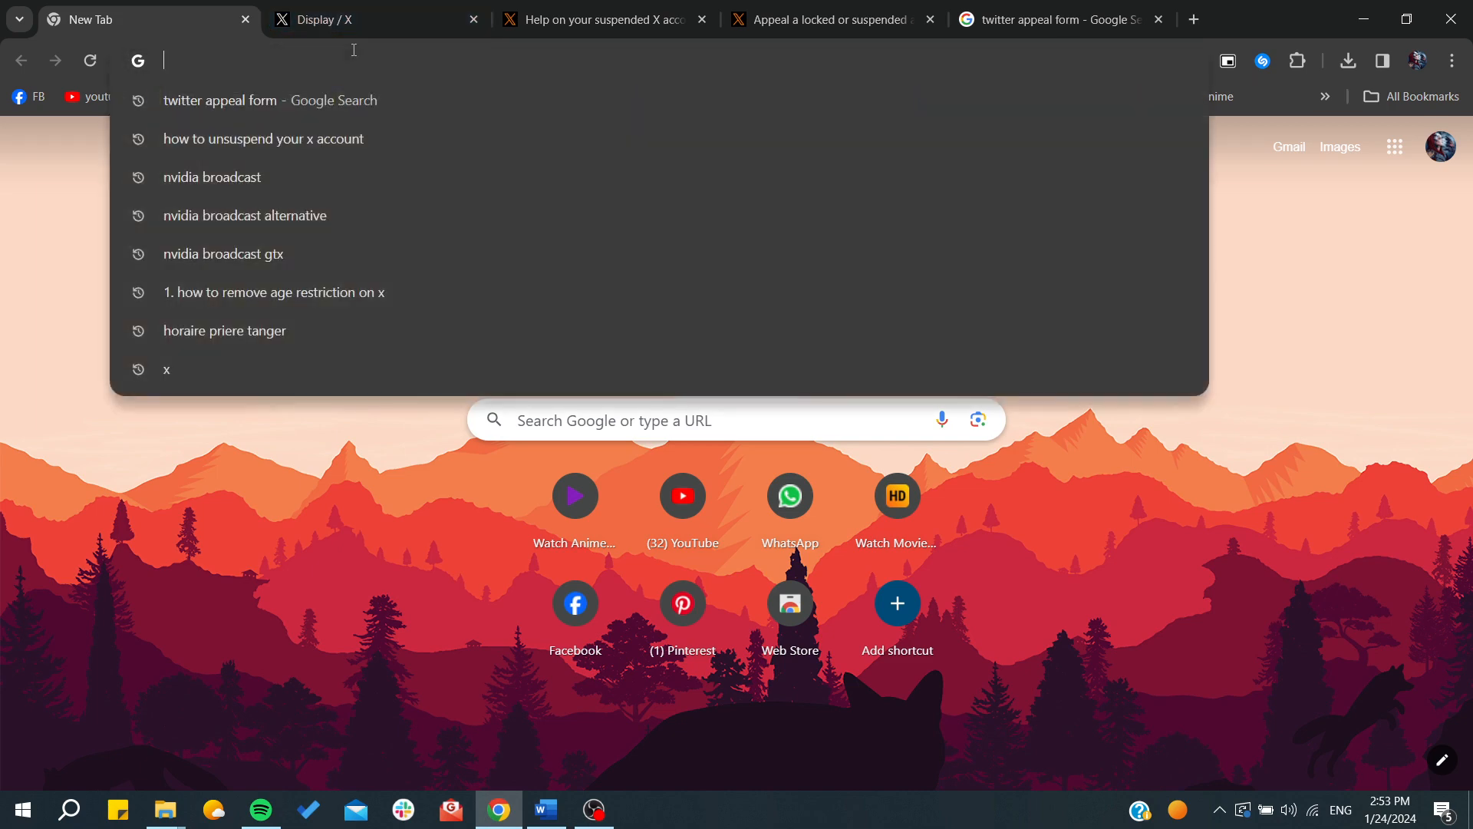
text(unsp)
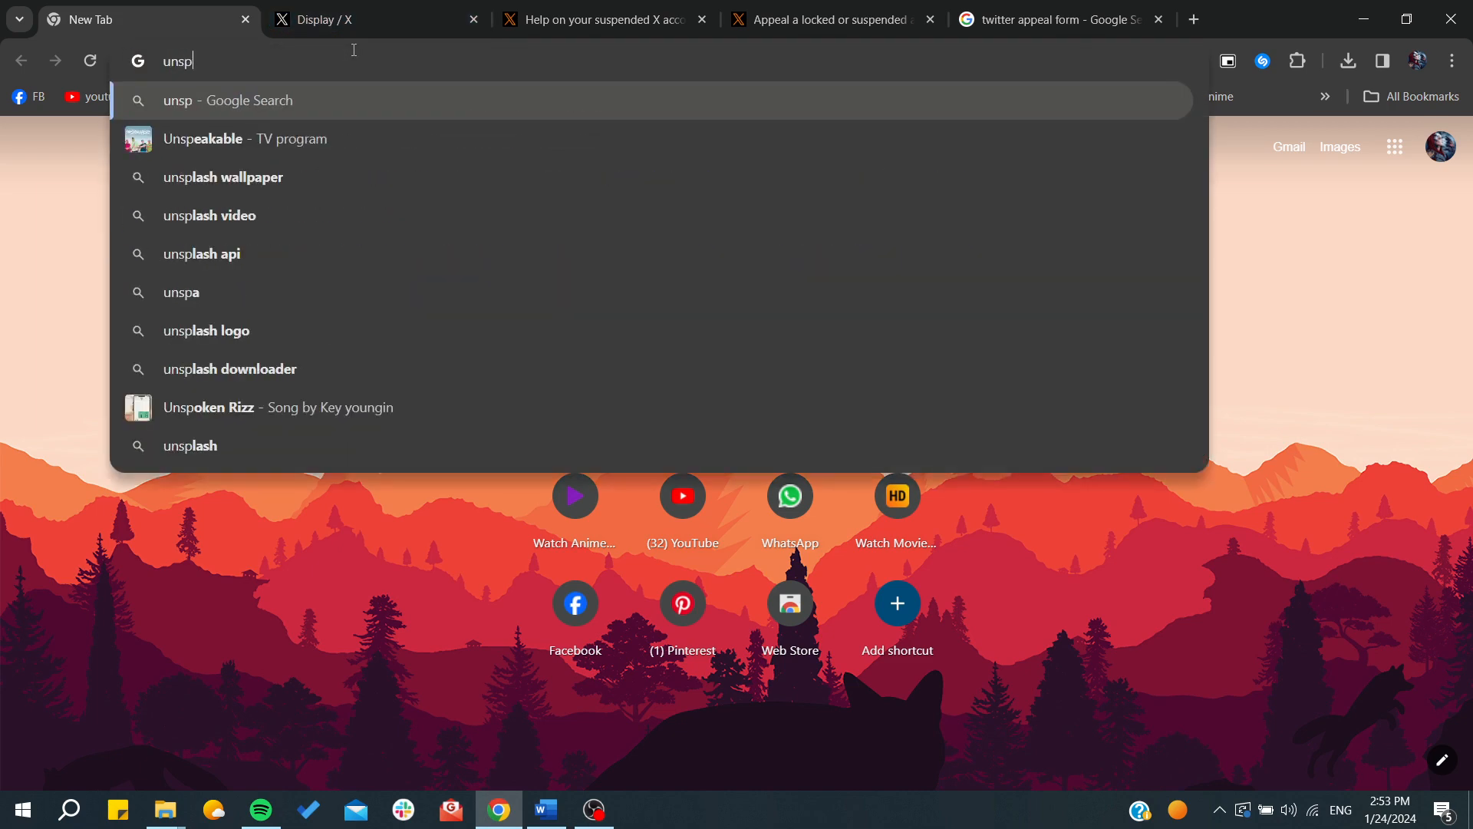
text(us)
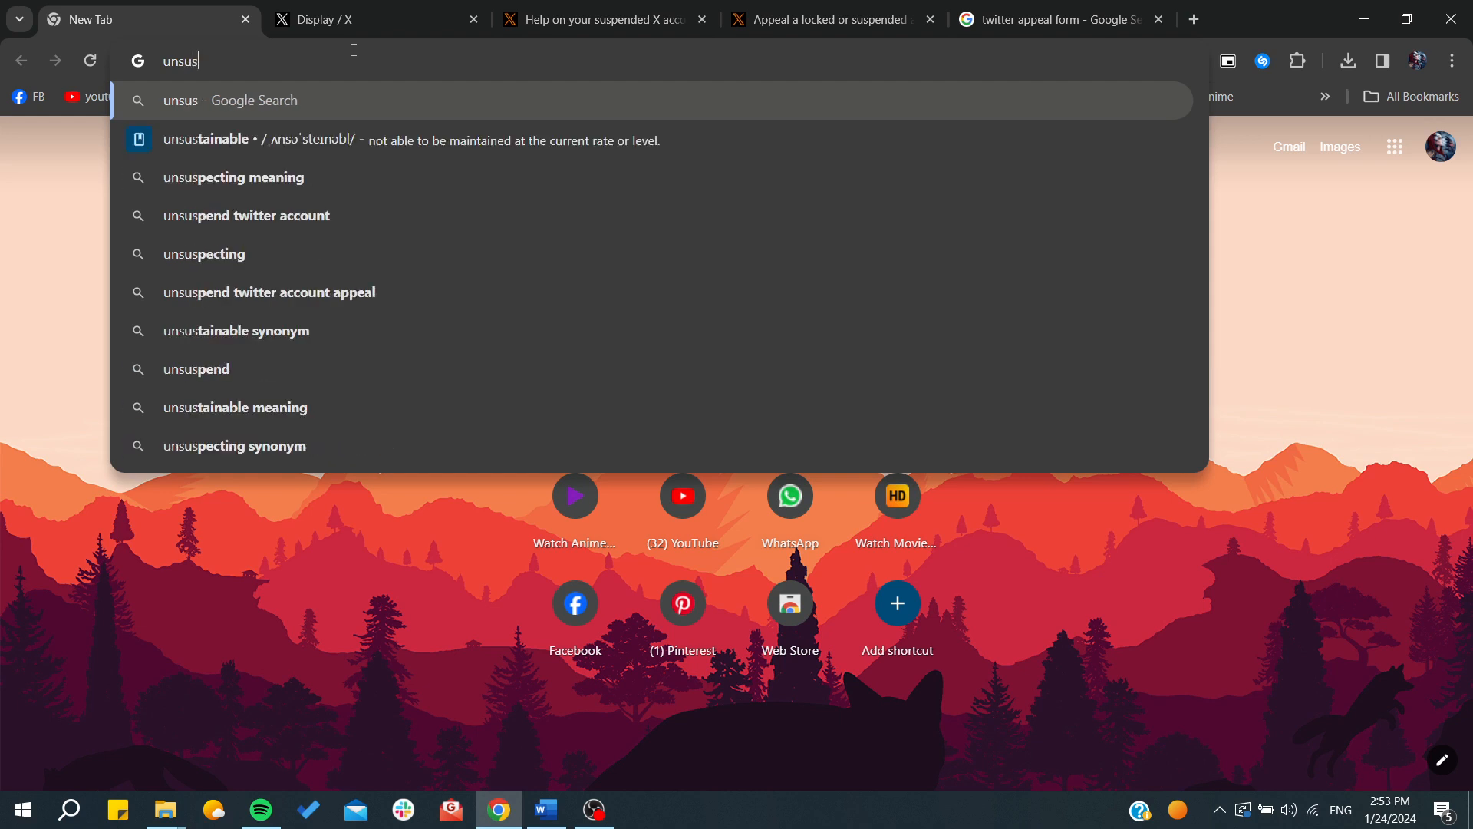
text(pend)
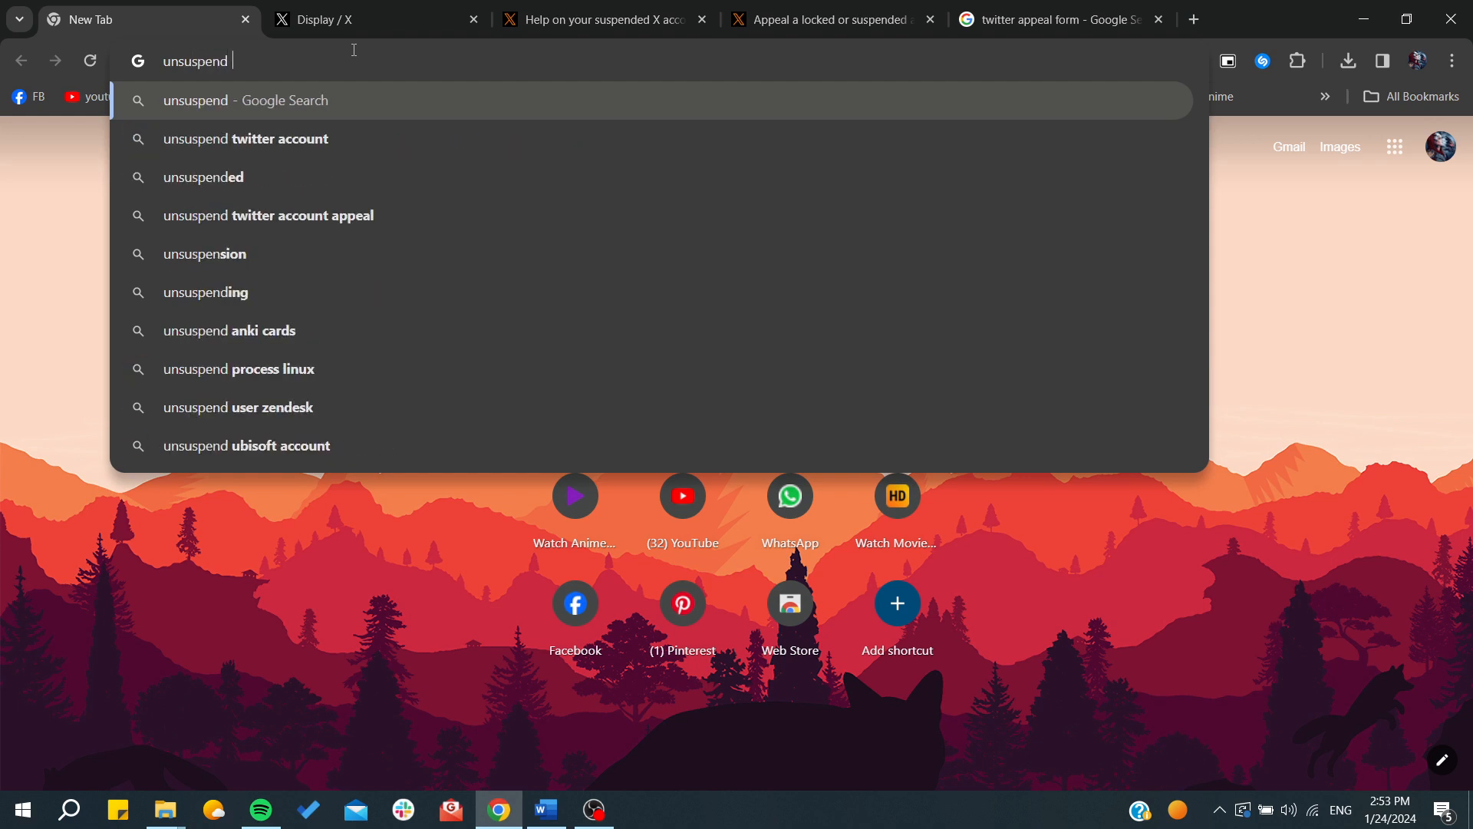
text(your x)
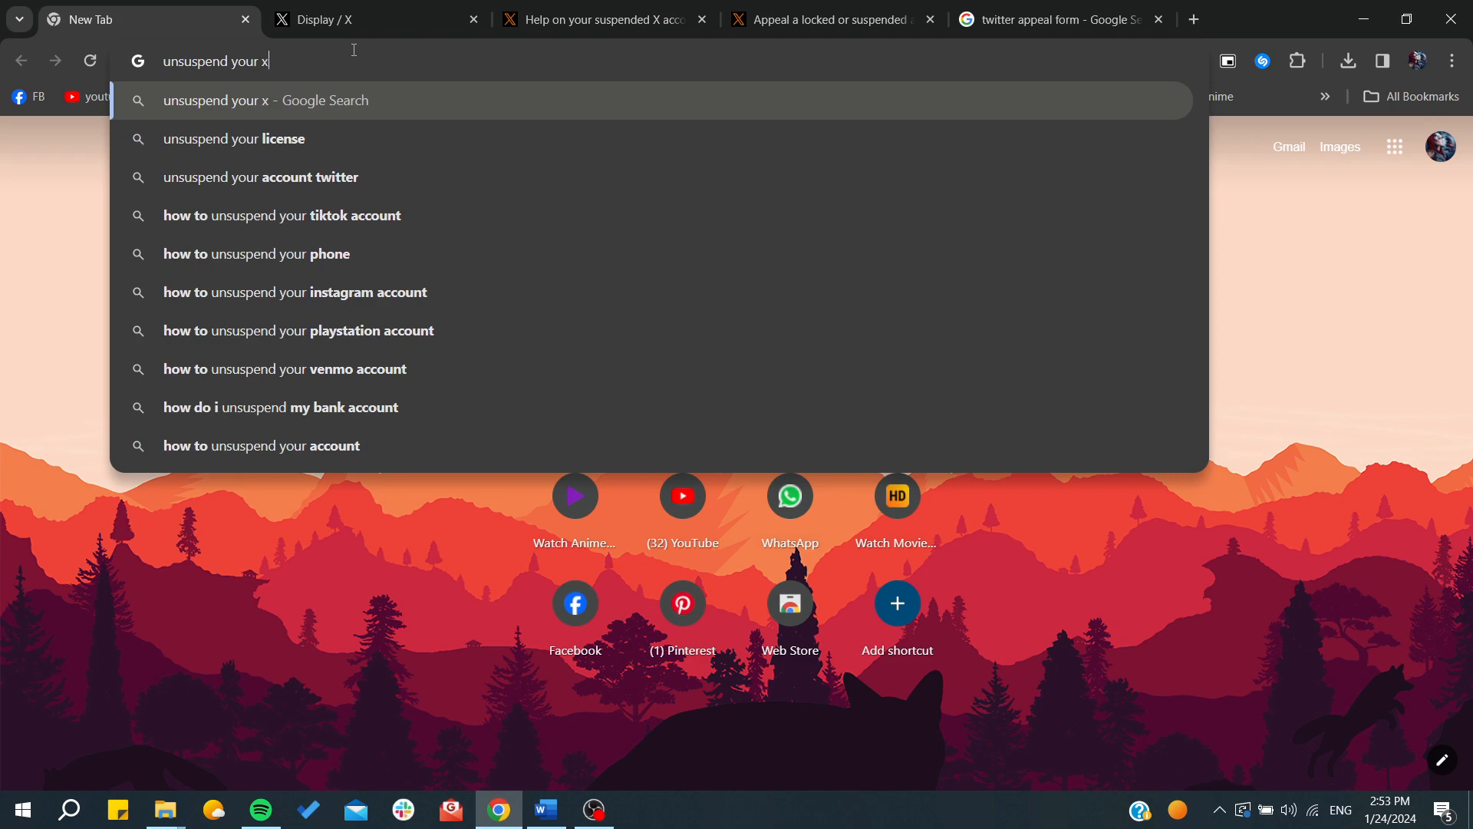
text(accout)
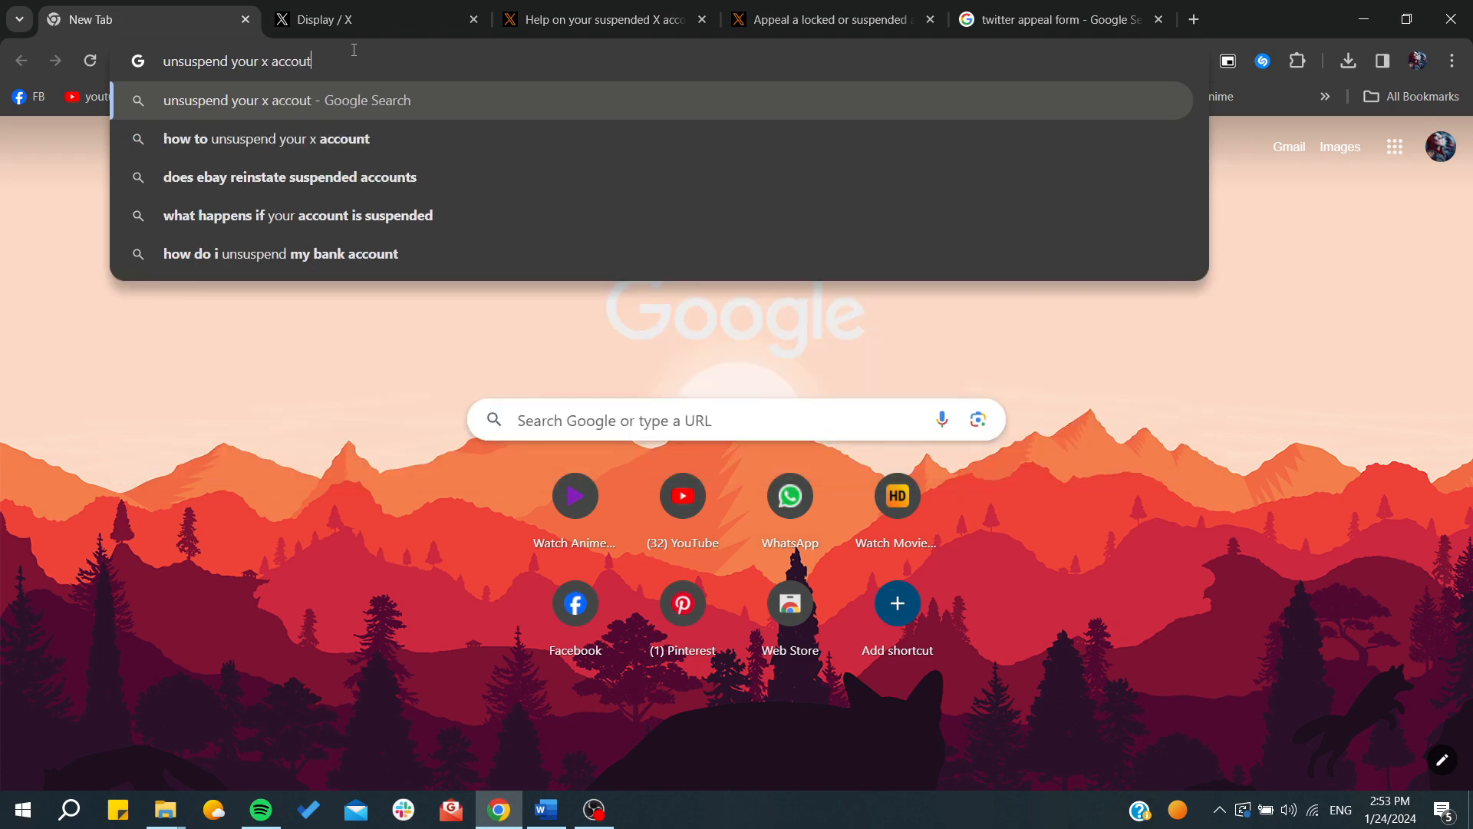
key(Return)
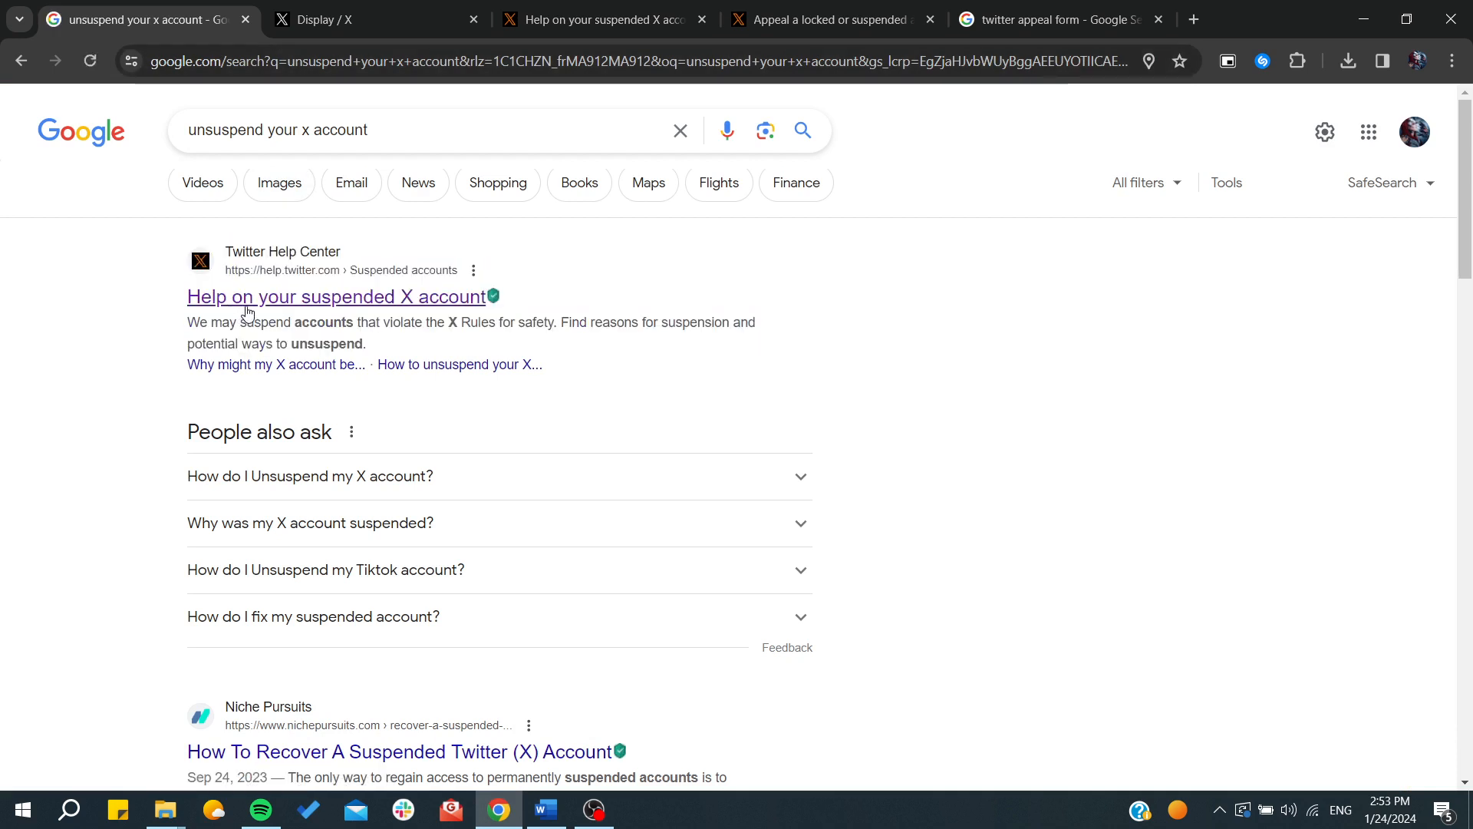
mouse_move(341, 304)
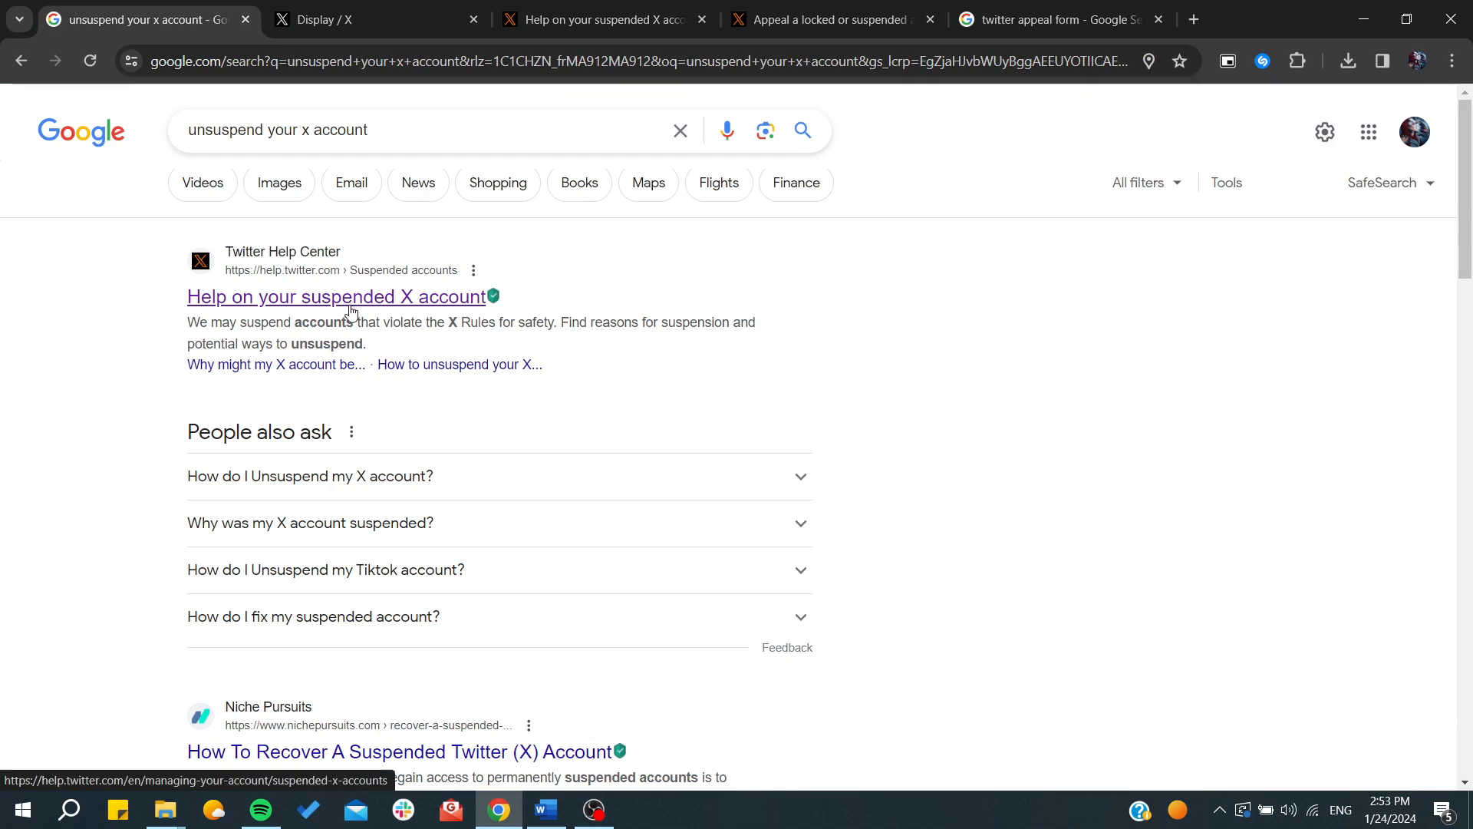
- Open the Help Center article on suspended accounts and scroll through the unsuspend steps
click(336, 296)
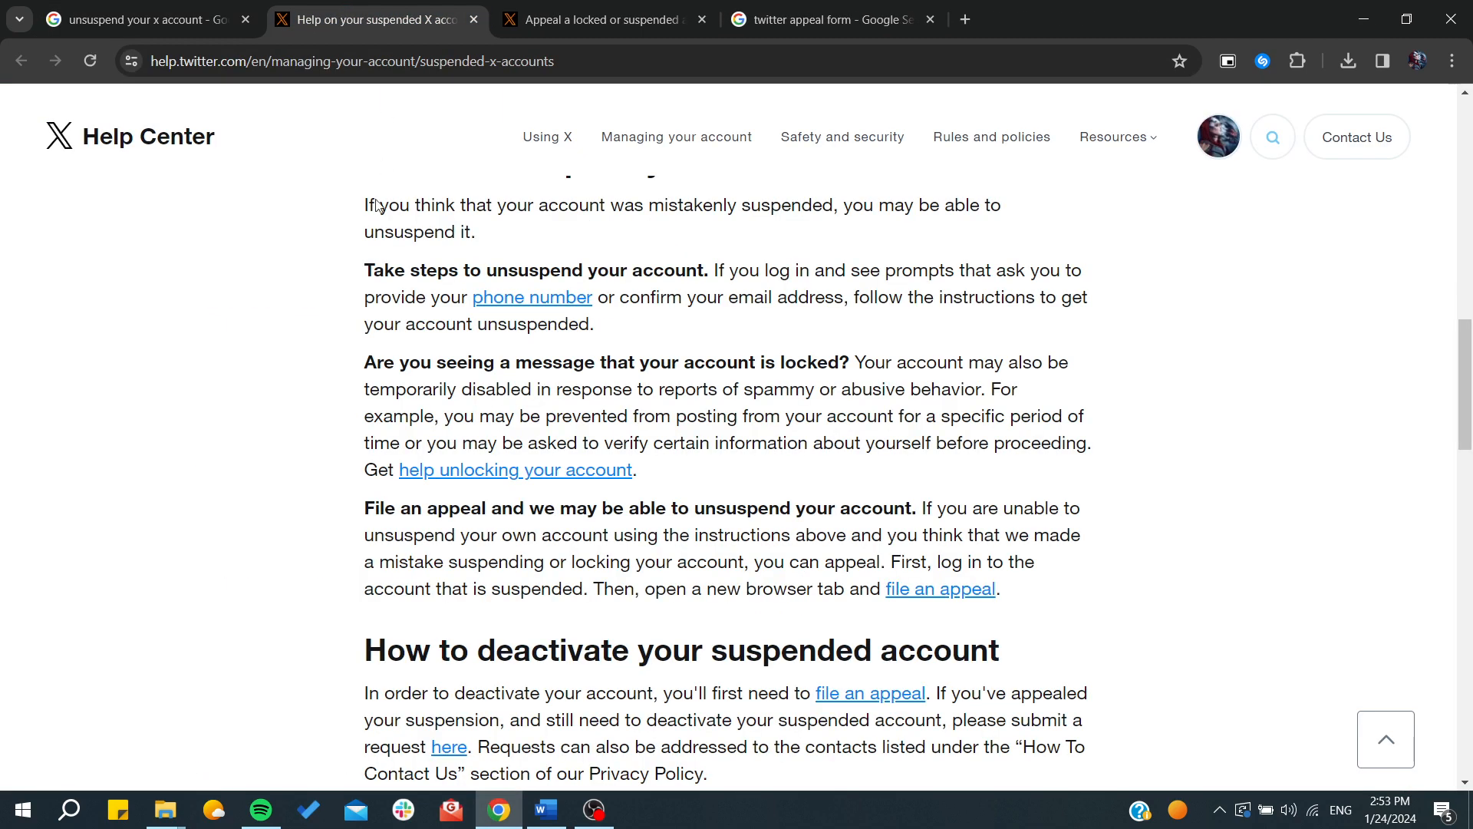
scroll(up, 3)
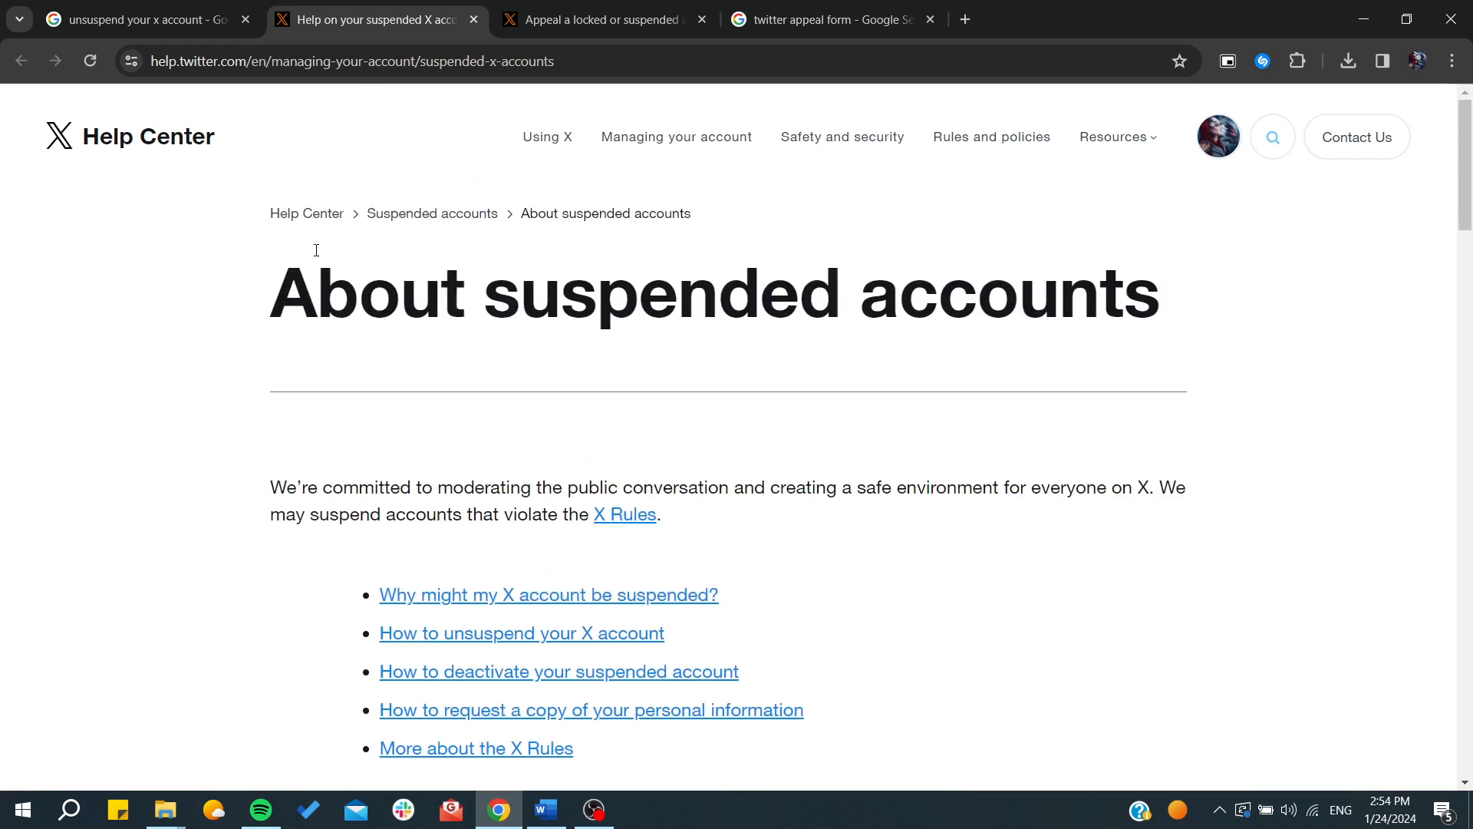
scroll(down, 3)
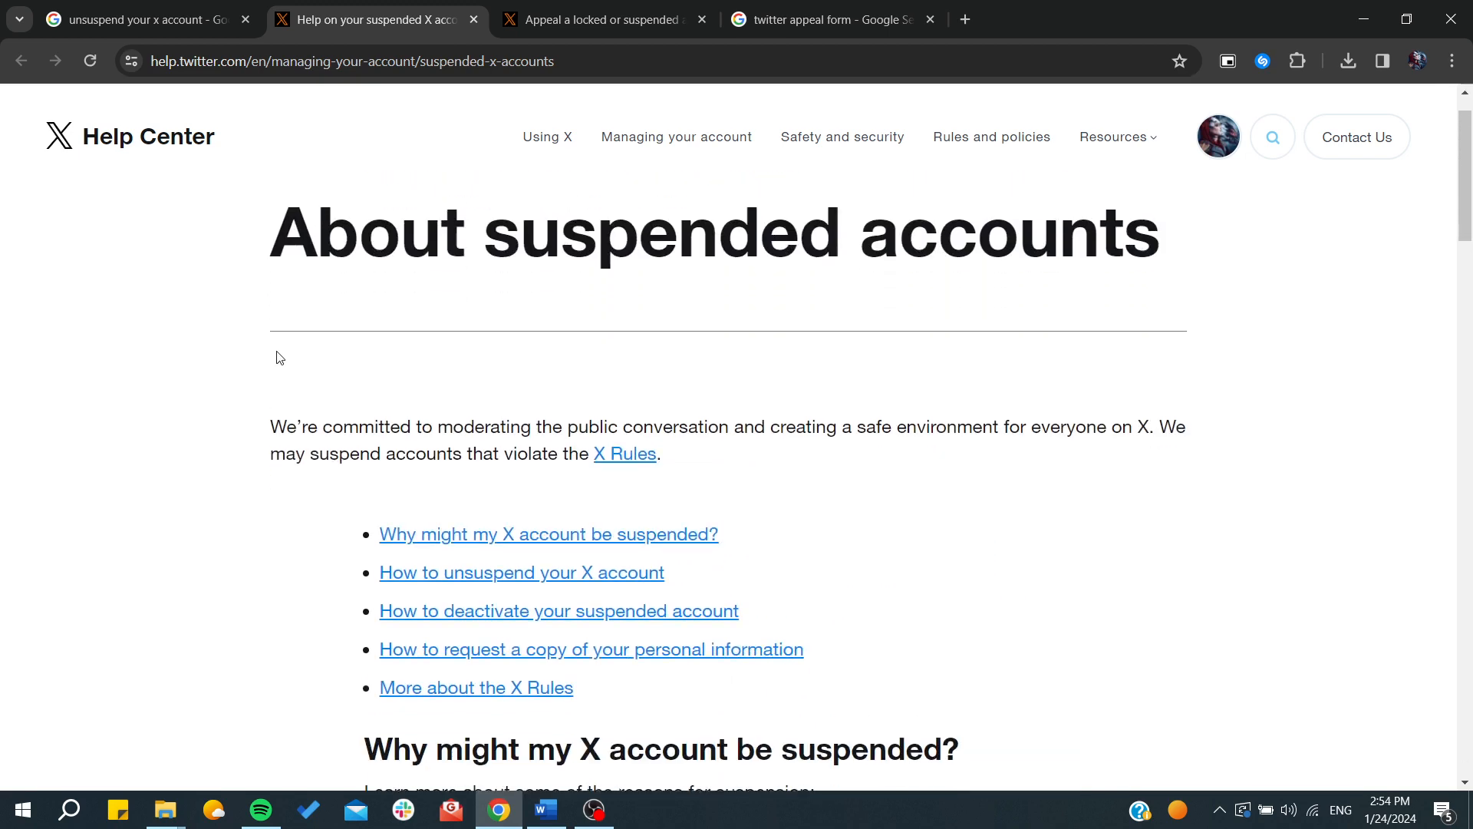
scroll(down, 3)
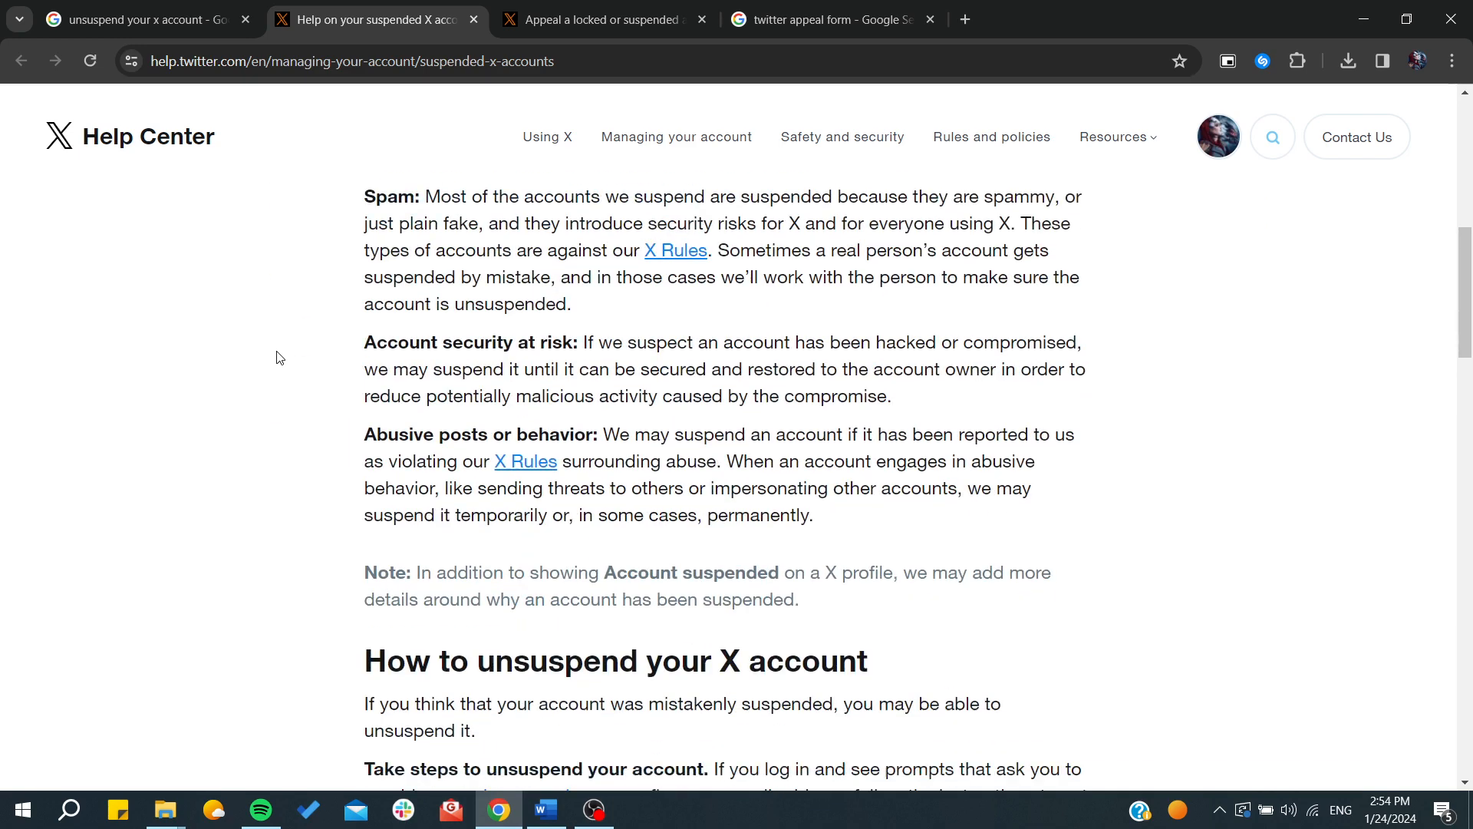
scroll(down, 3)
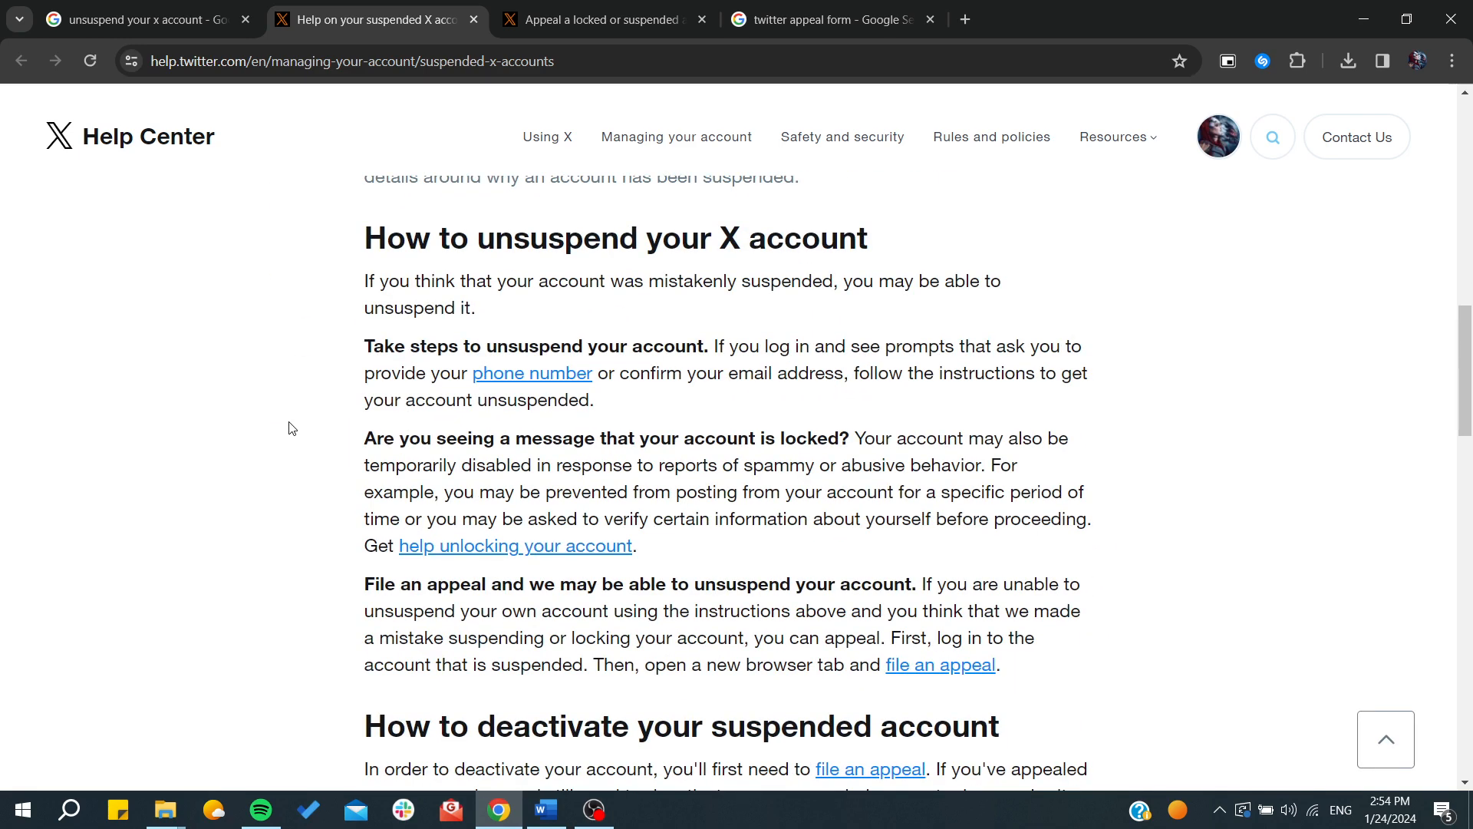
mouse_move(331, 42)
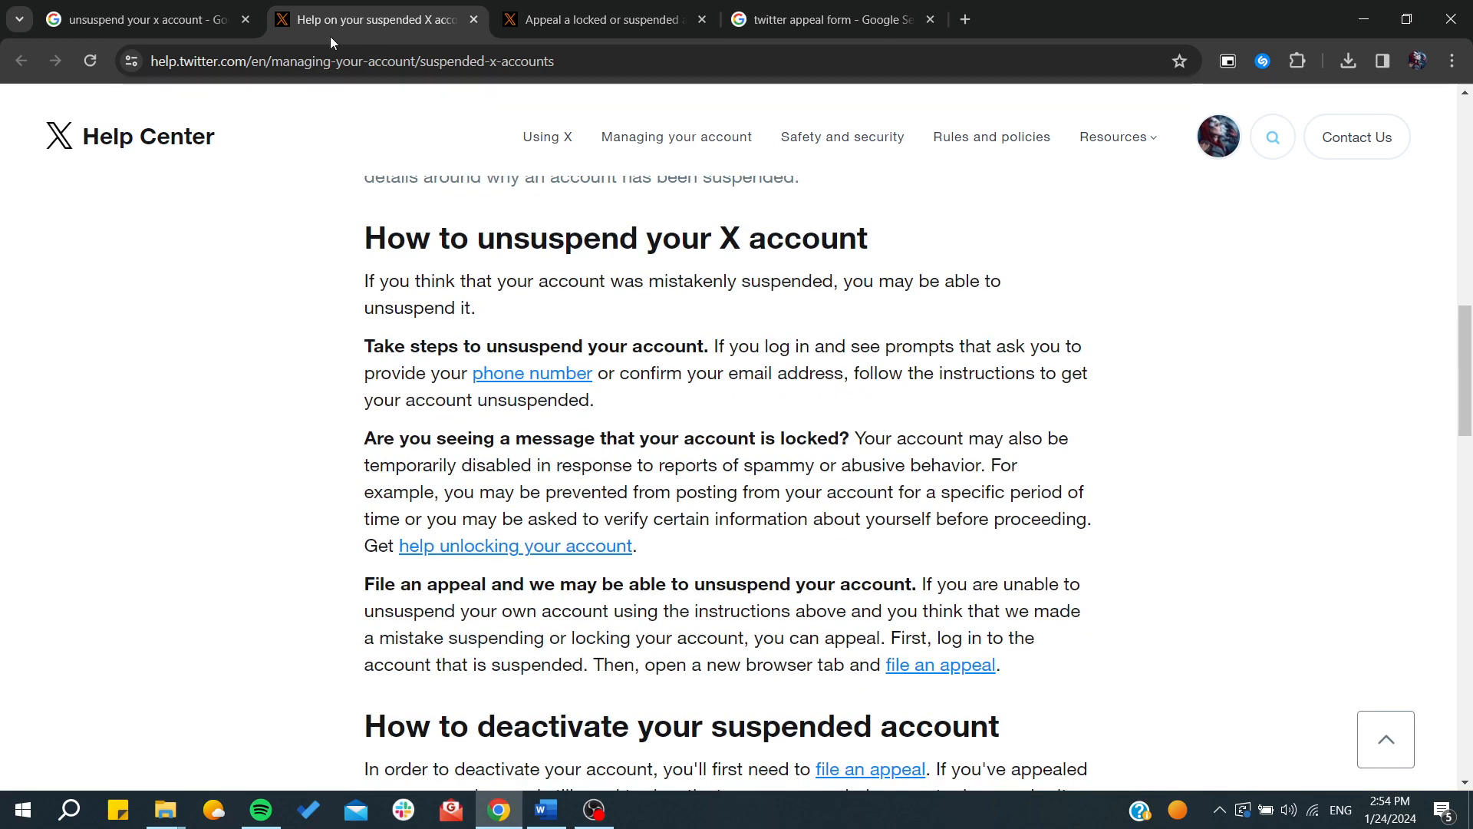
mouse_move(305, 179)
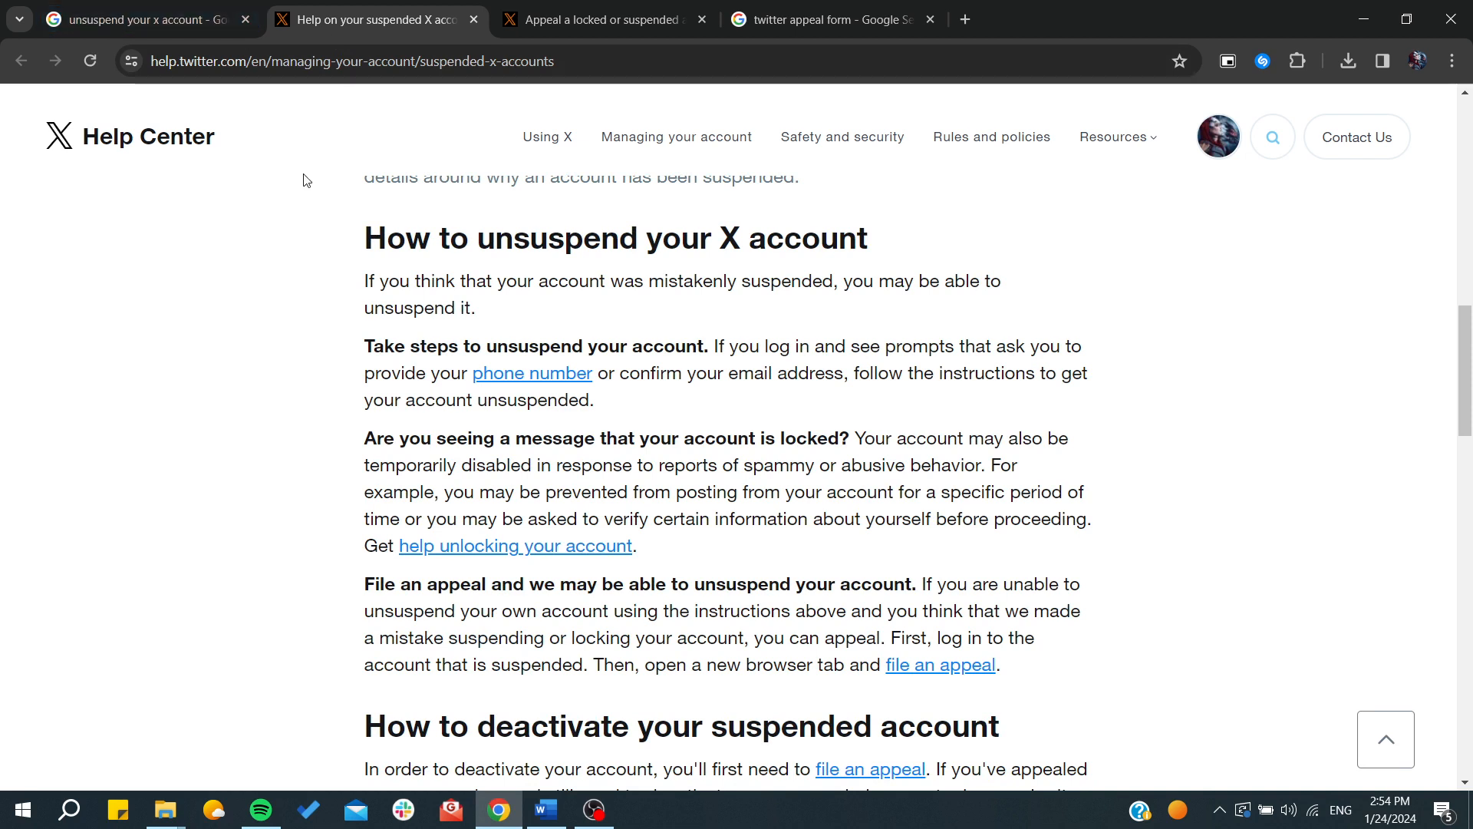
mouse_move(373, 330)
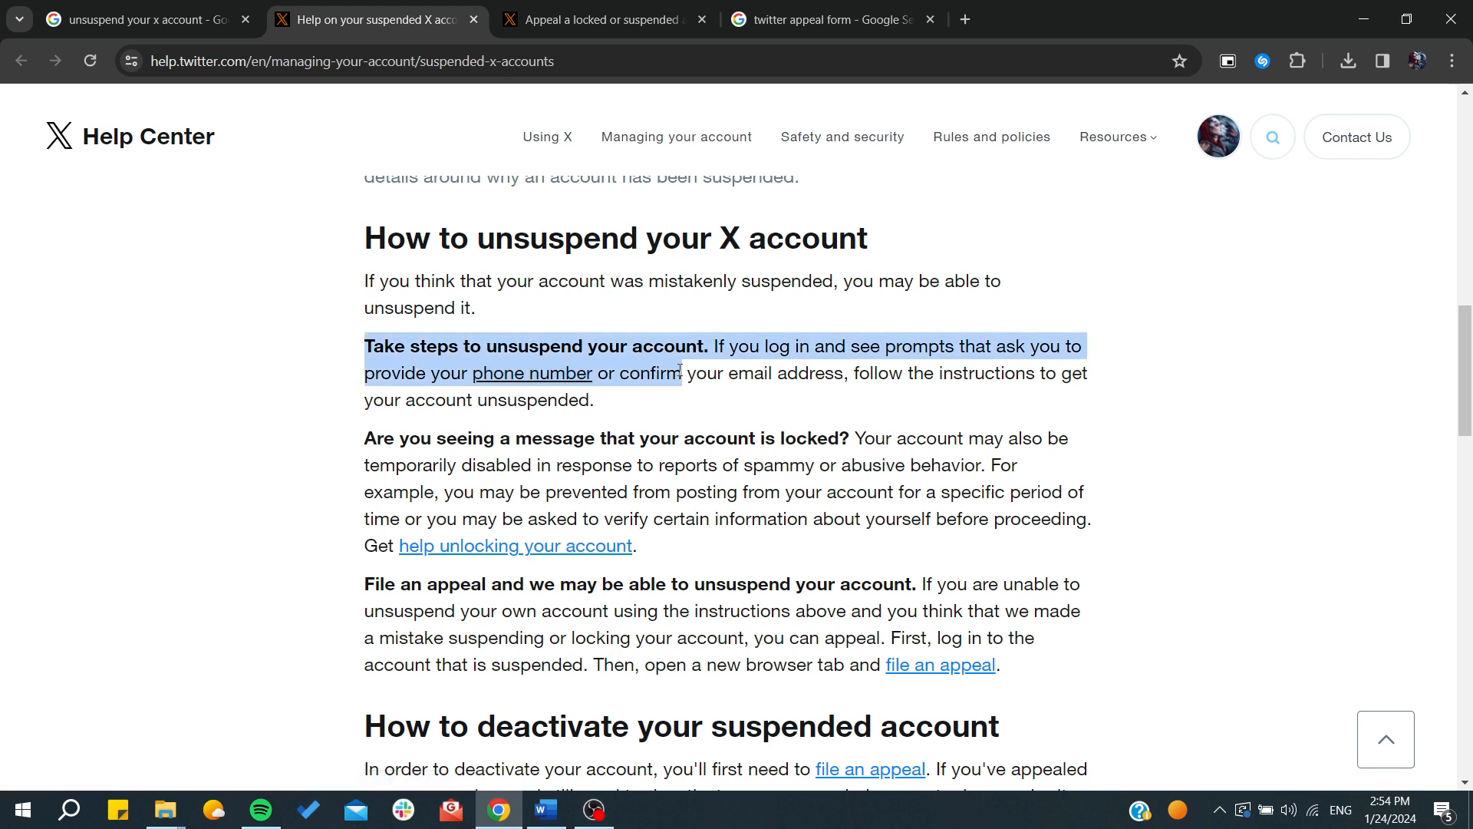
- Highlight the phone number or email sentence, then scroll down to the appeal paragraph
click(543, 410)
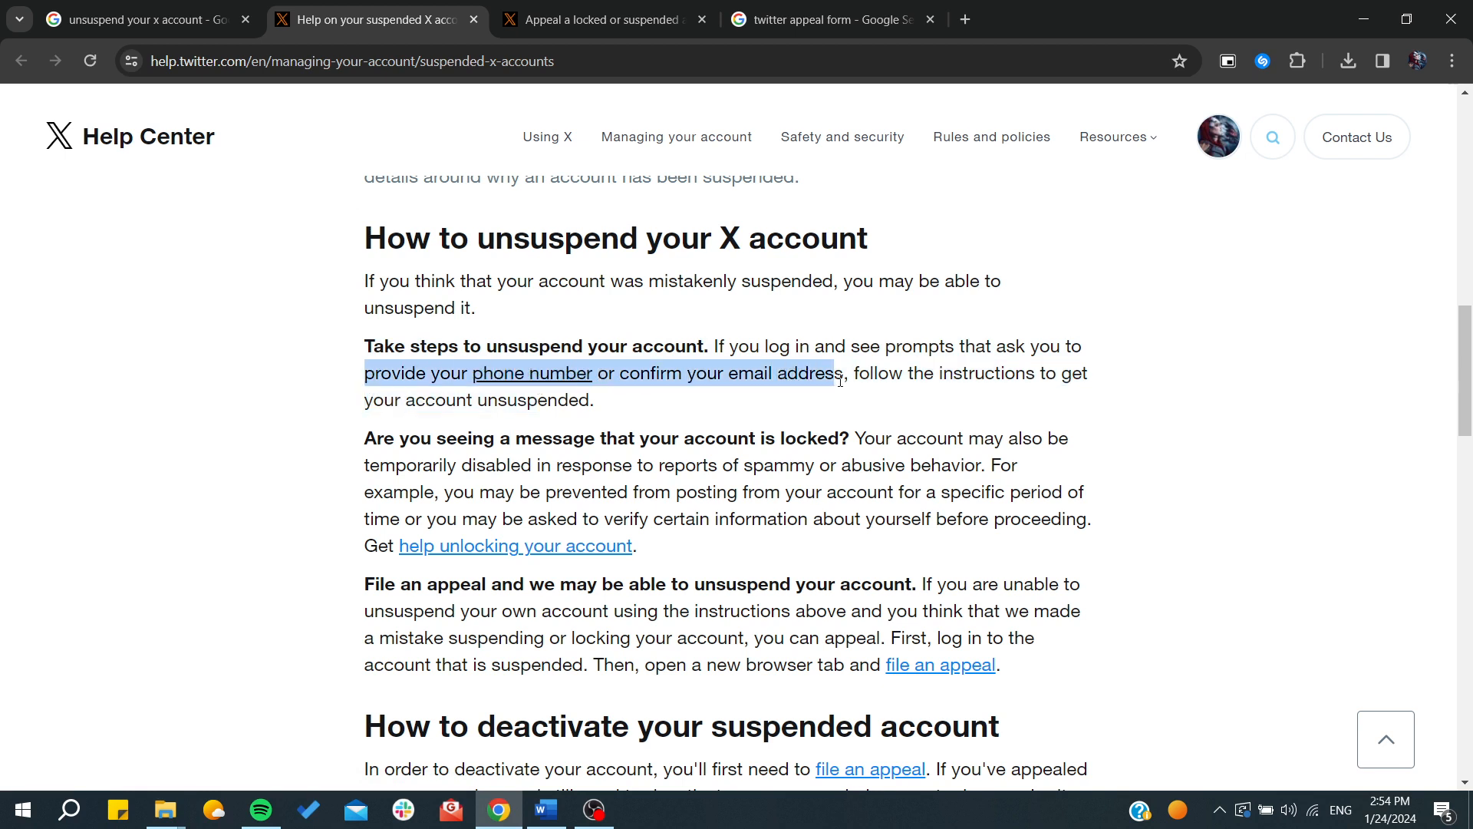
scroll(down, 3)
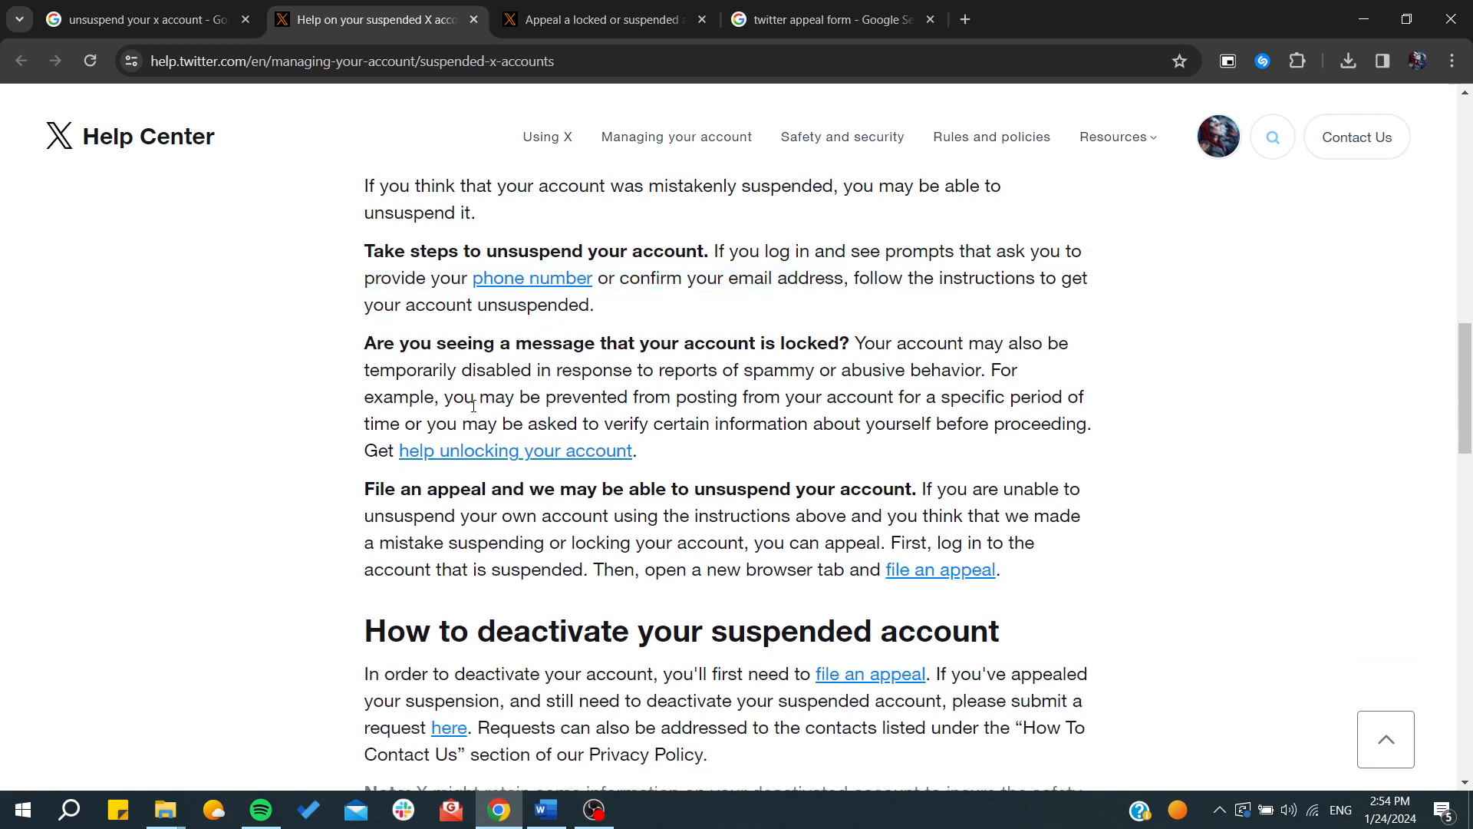
mouse_move(682, 470)
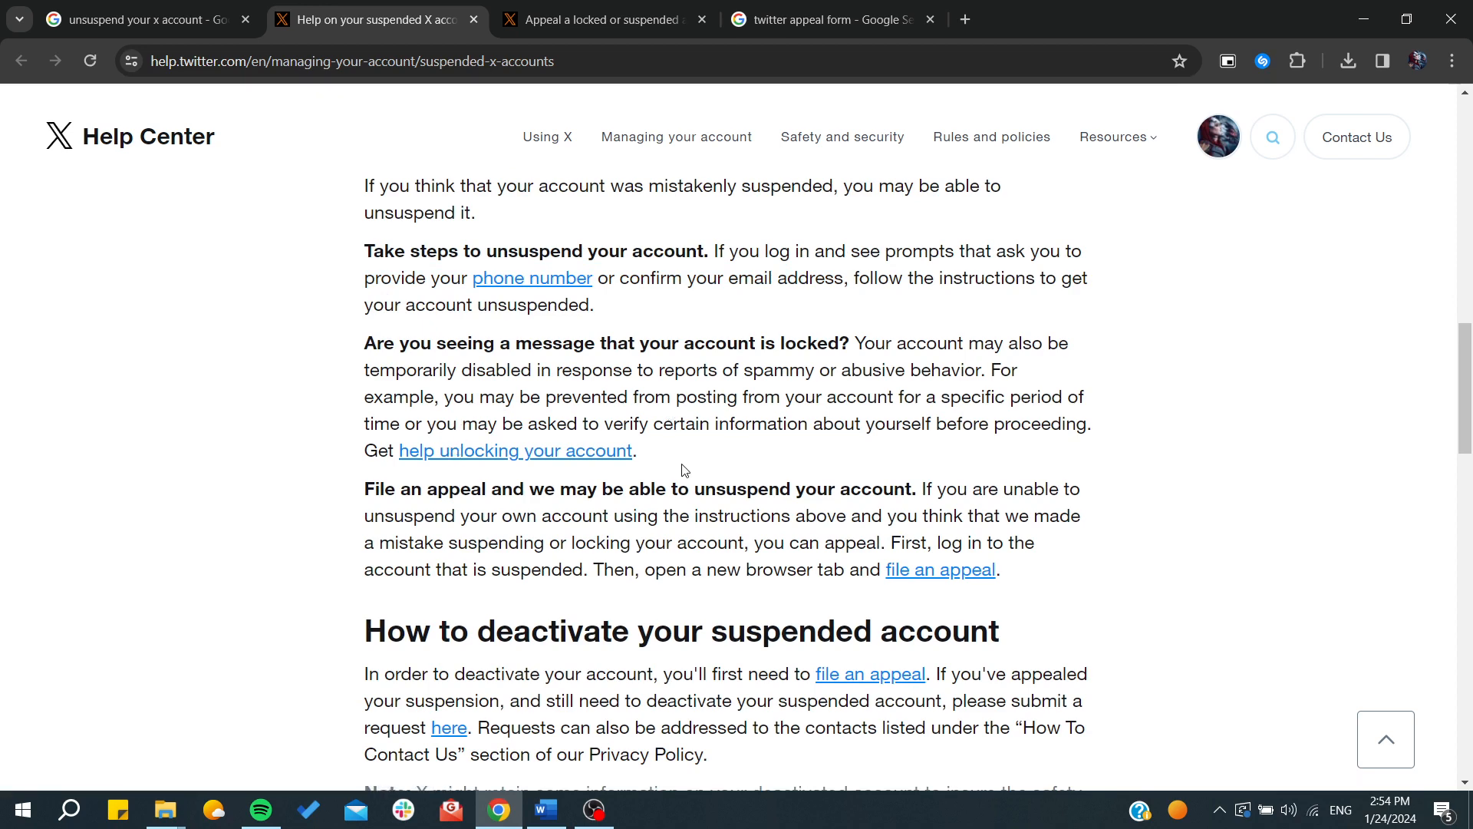
scroll(down, 3)
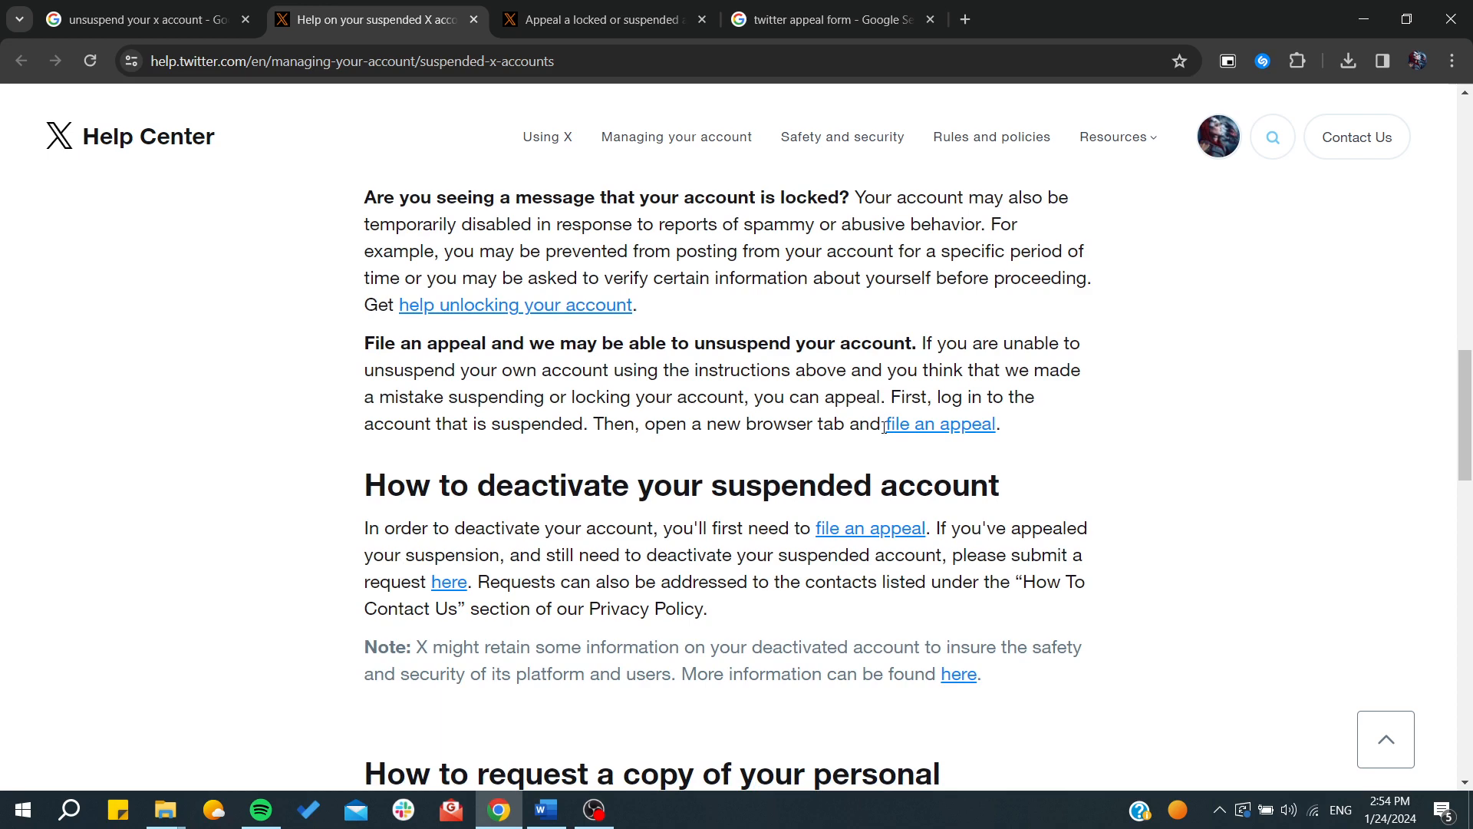
- Open the 'file an appeal' page, then enlarge the example appeal form image in Google results
click(939, 424)
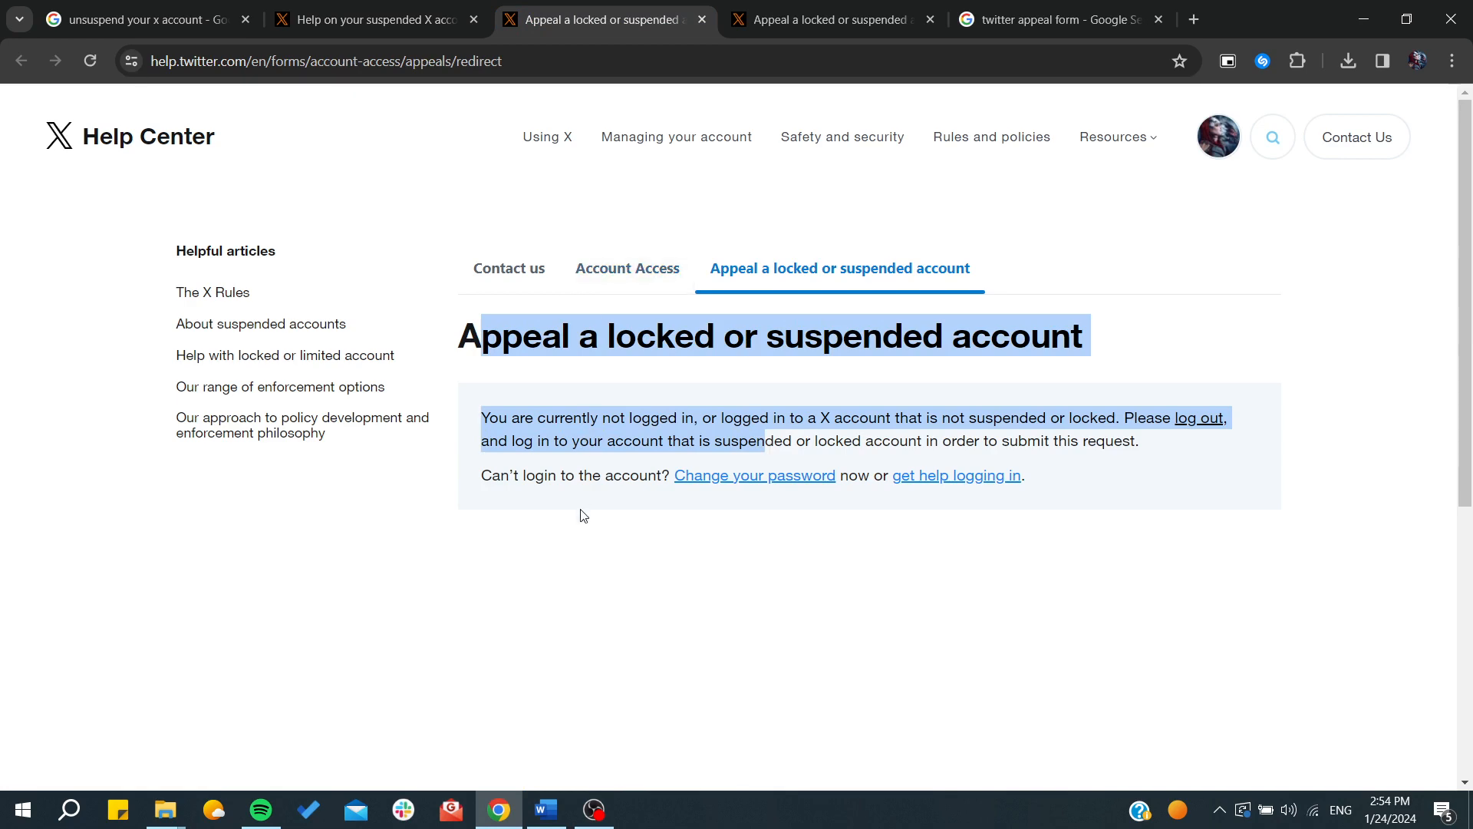
click(832, 19)
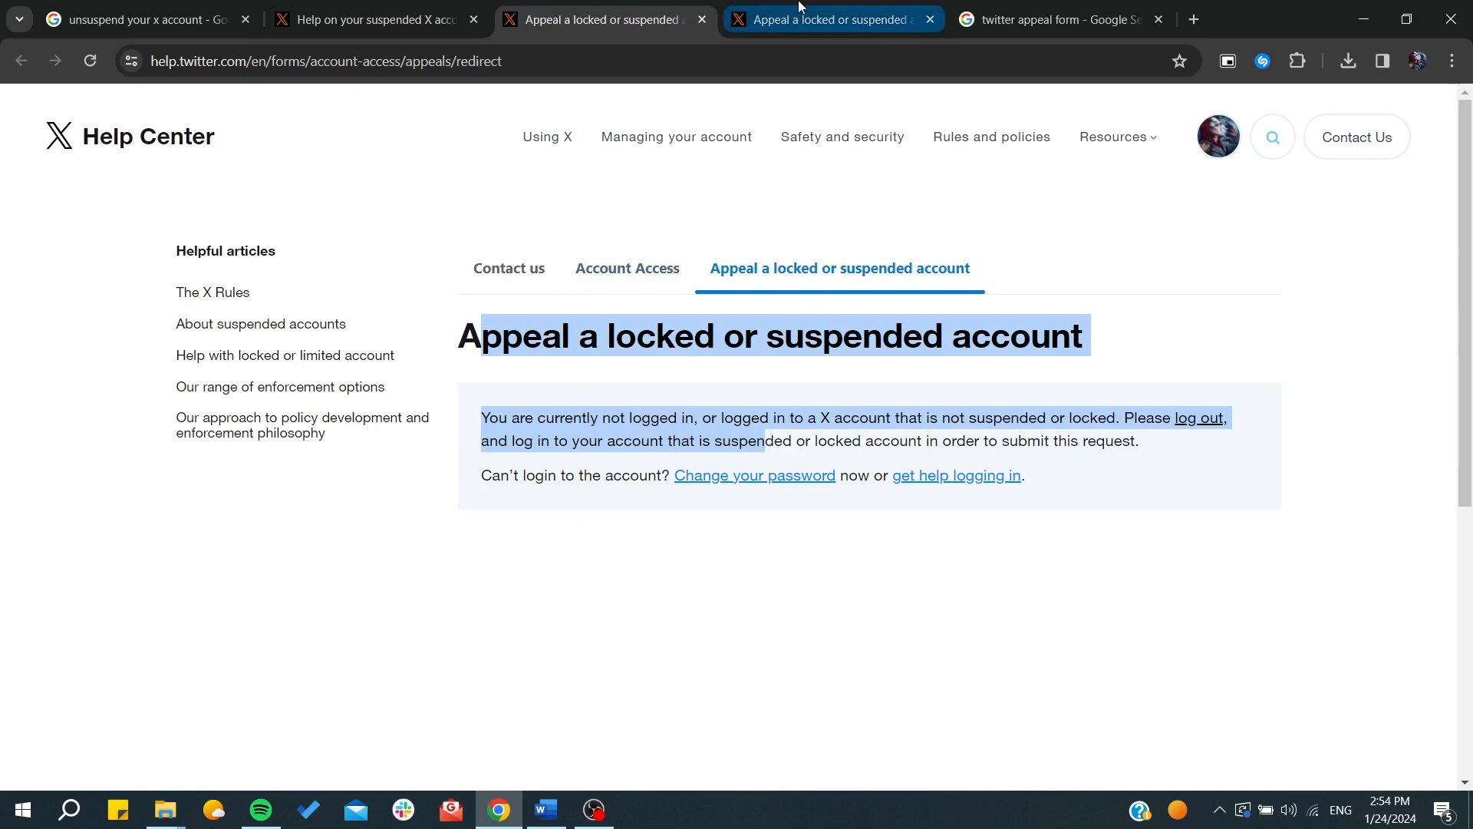
click(1062, 18)
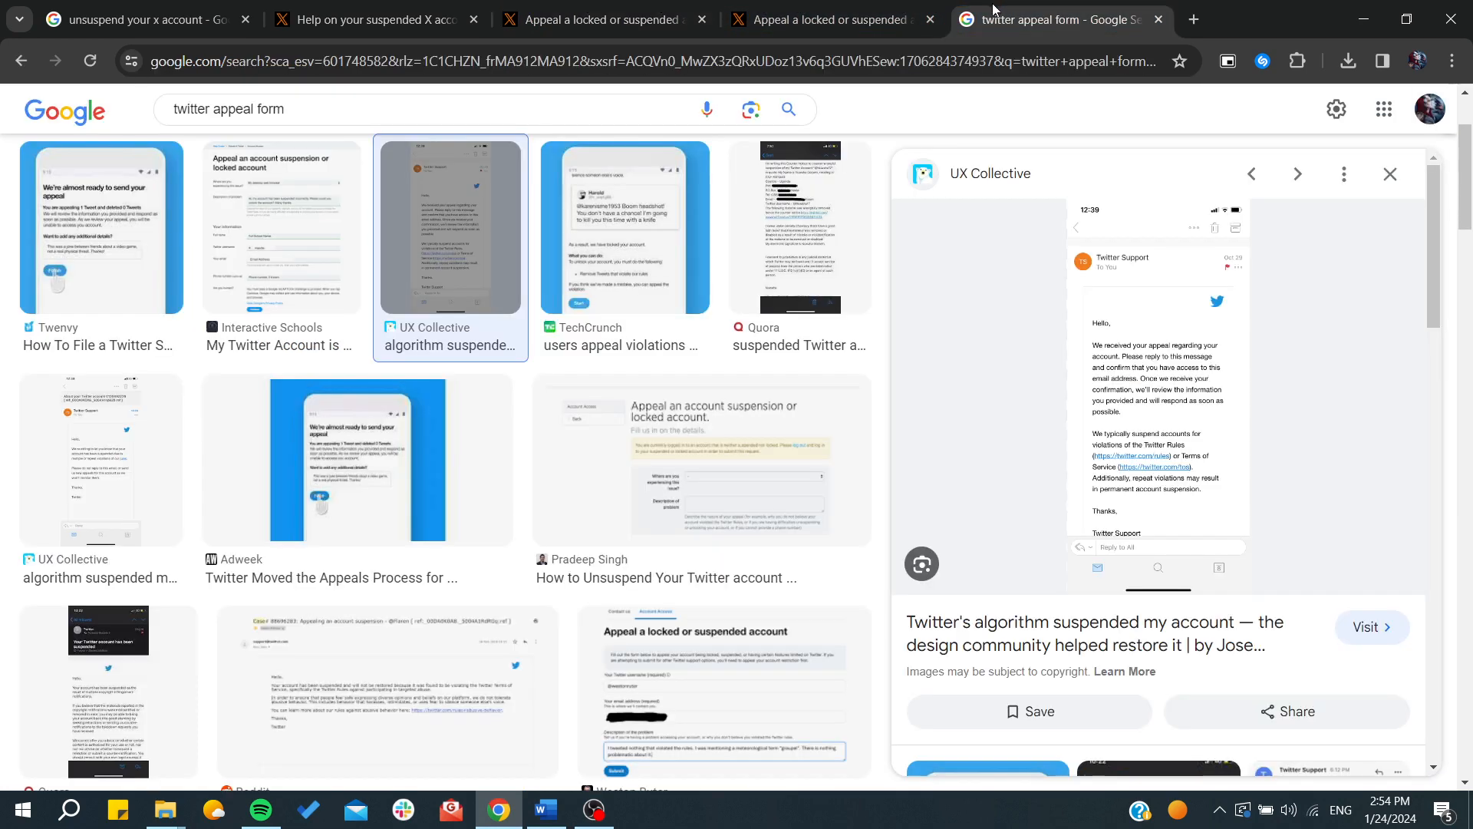
click(279, 229)
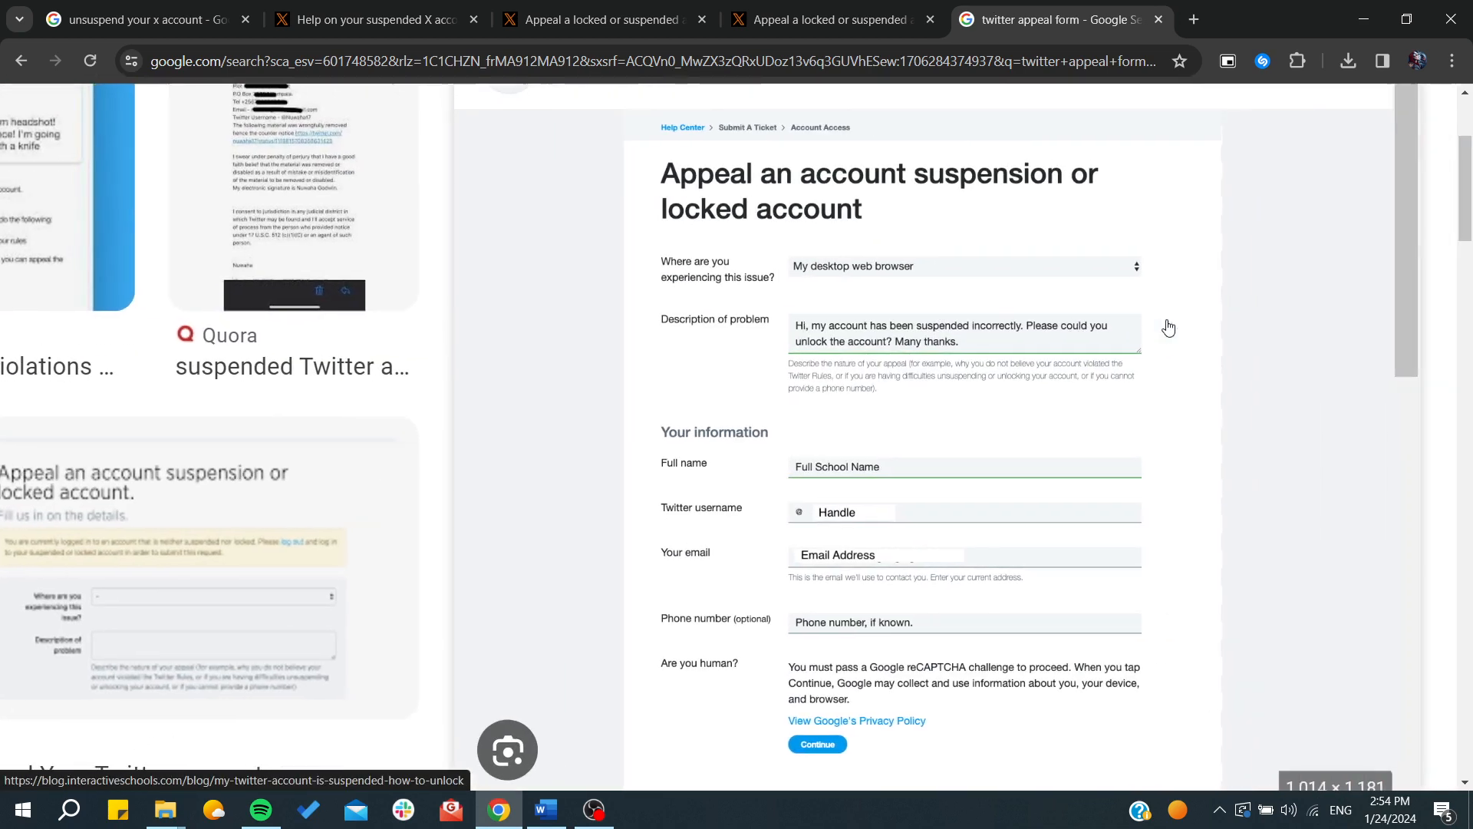
scroll(down, 3)
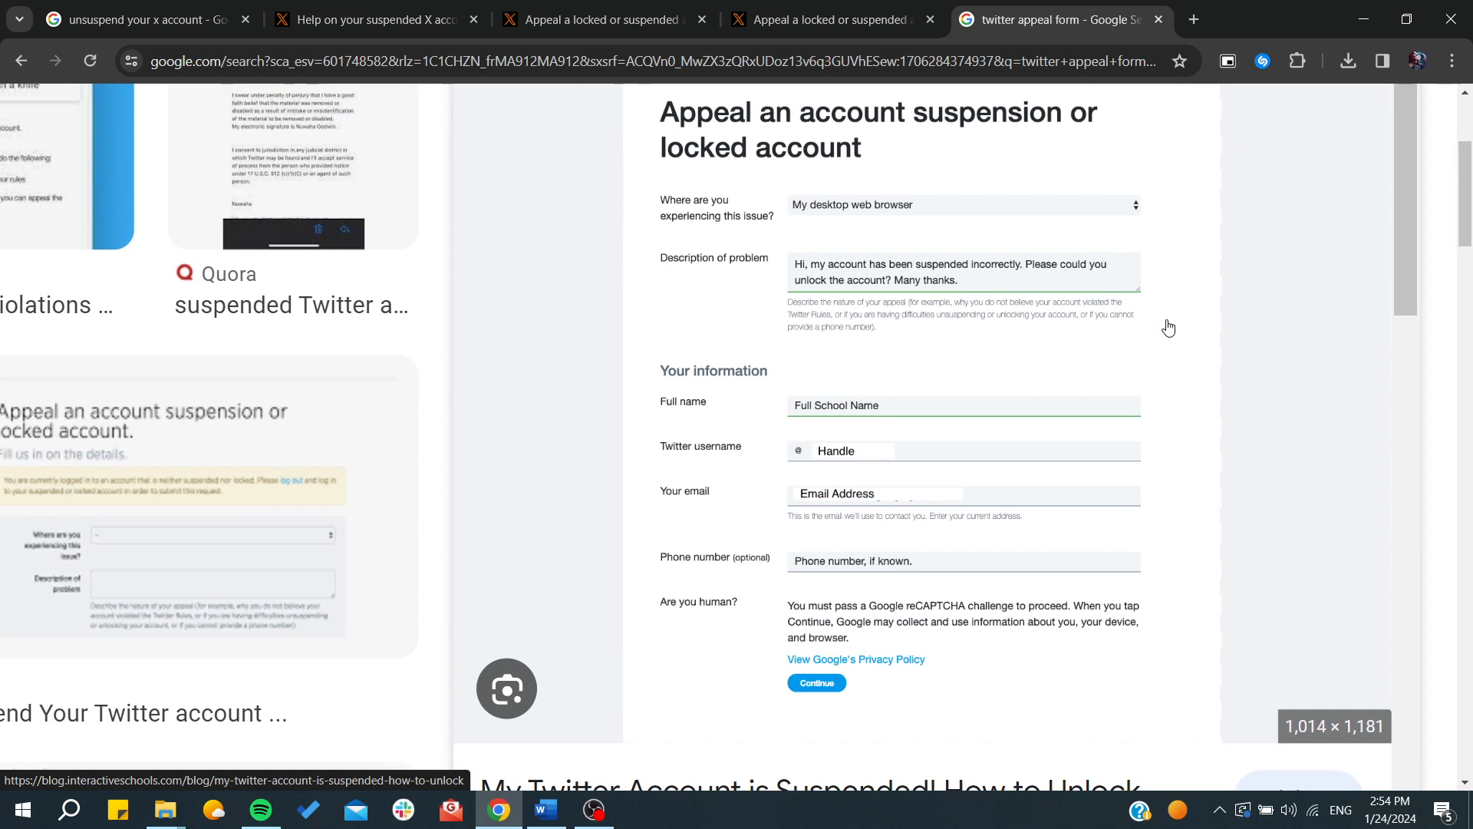
mouse_move(714, 196)
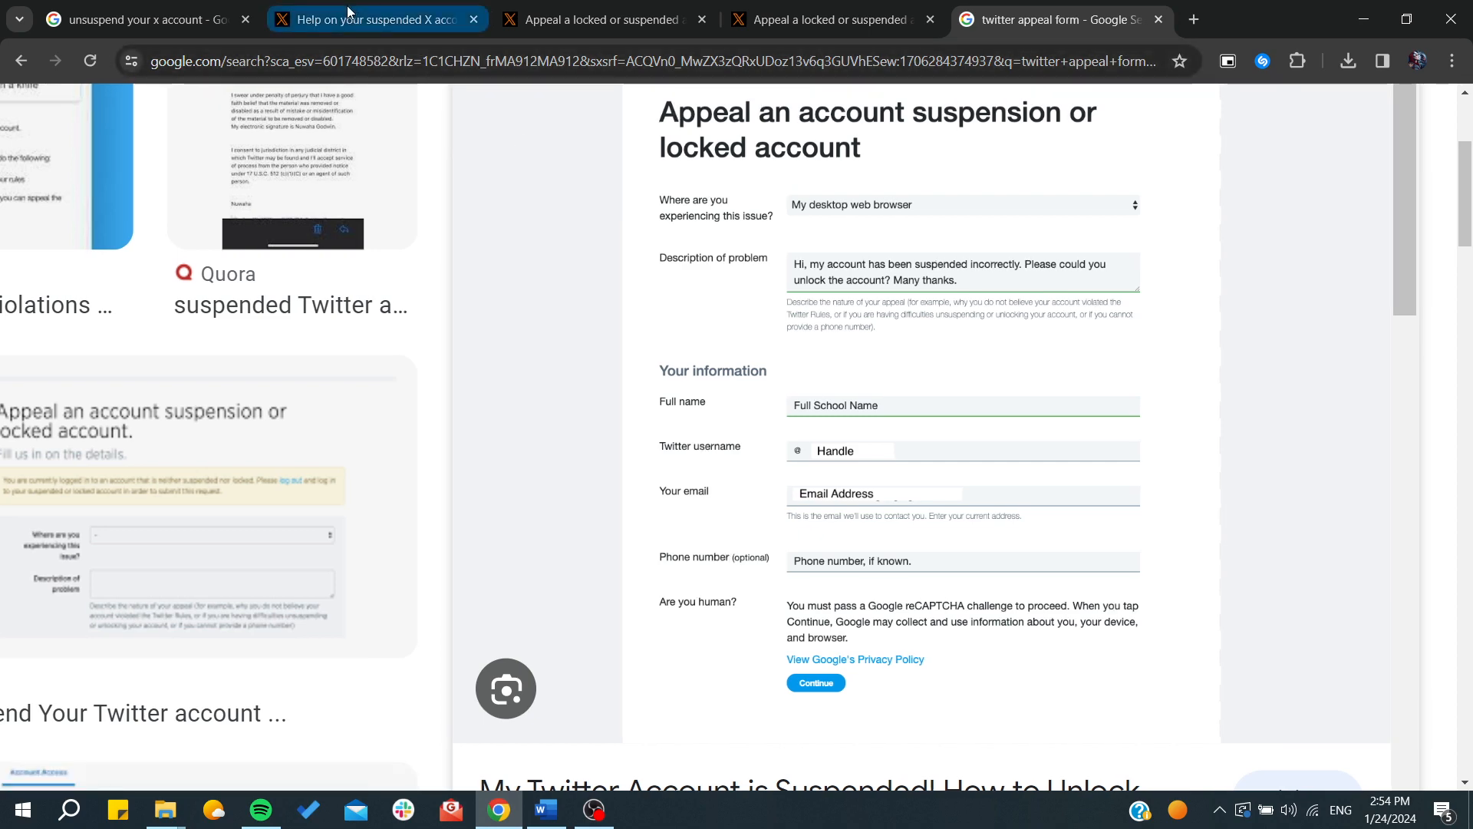
- Return to the suspended-accounts article and scroll back to 'How to unsuspend your X account'
click(376, 18)
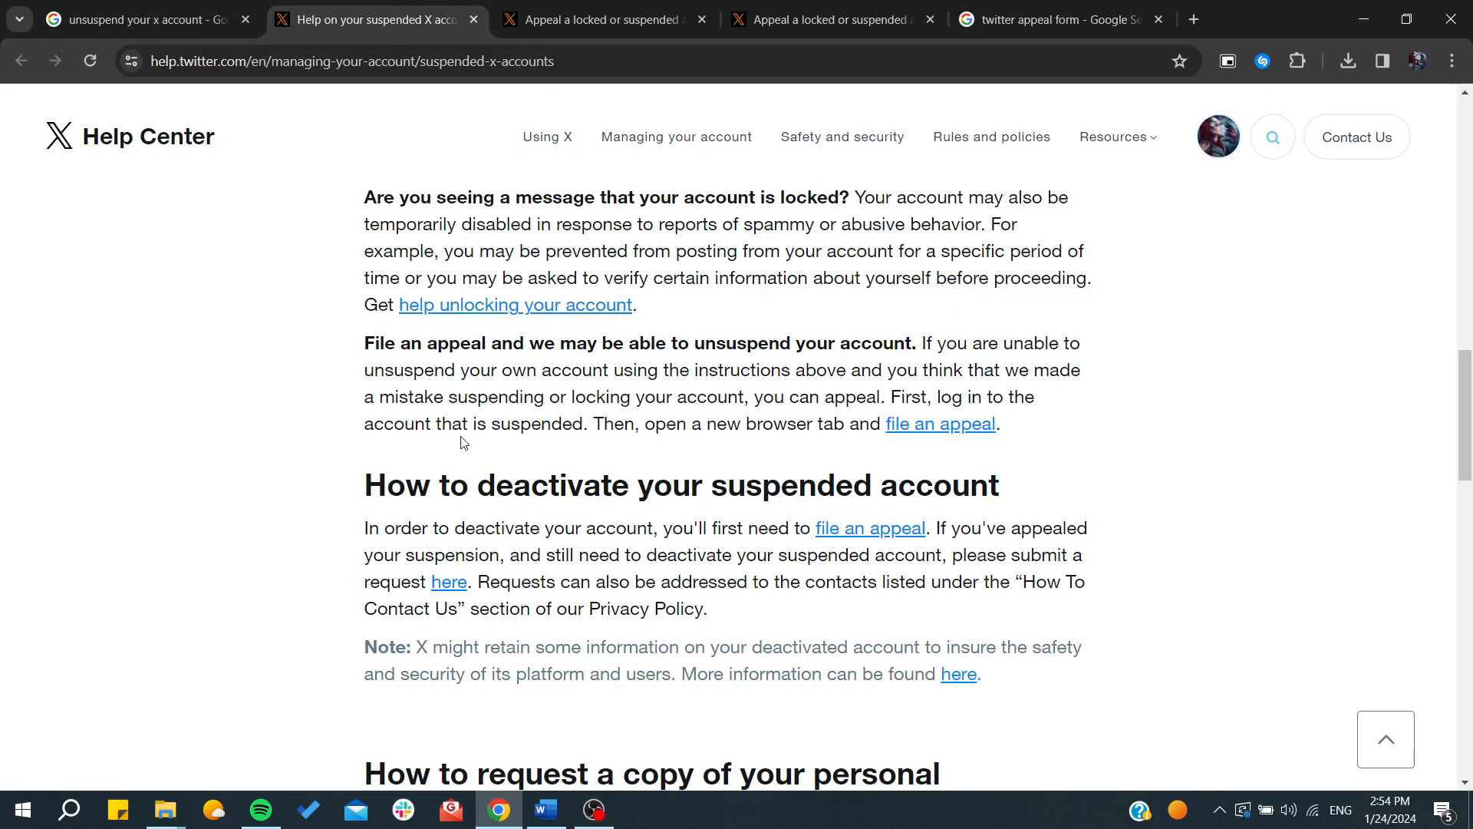
scroll(down, 3)
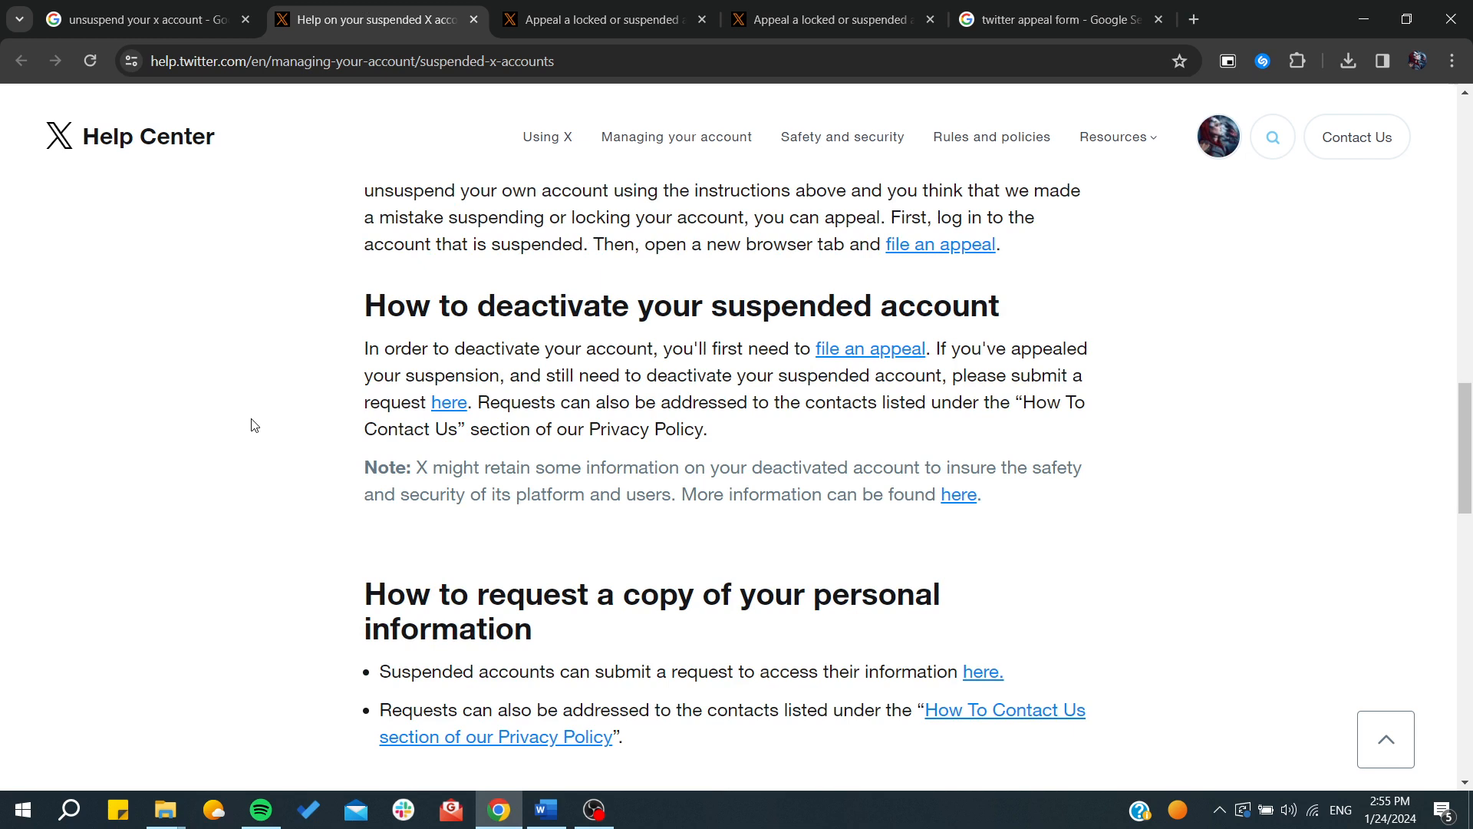
mouse_move(363, 447)
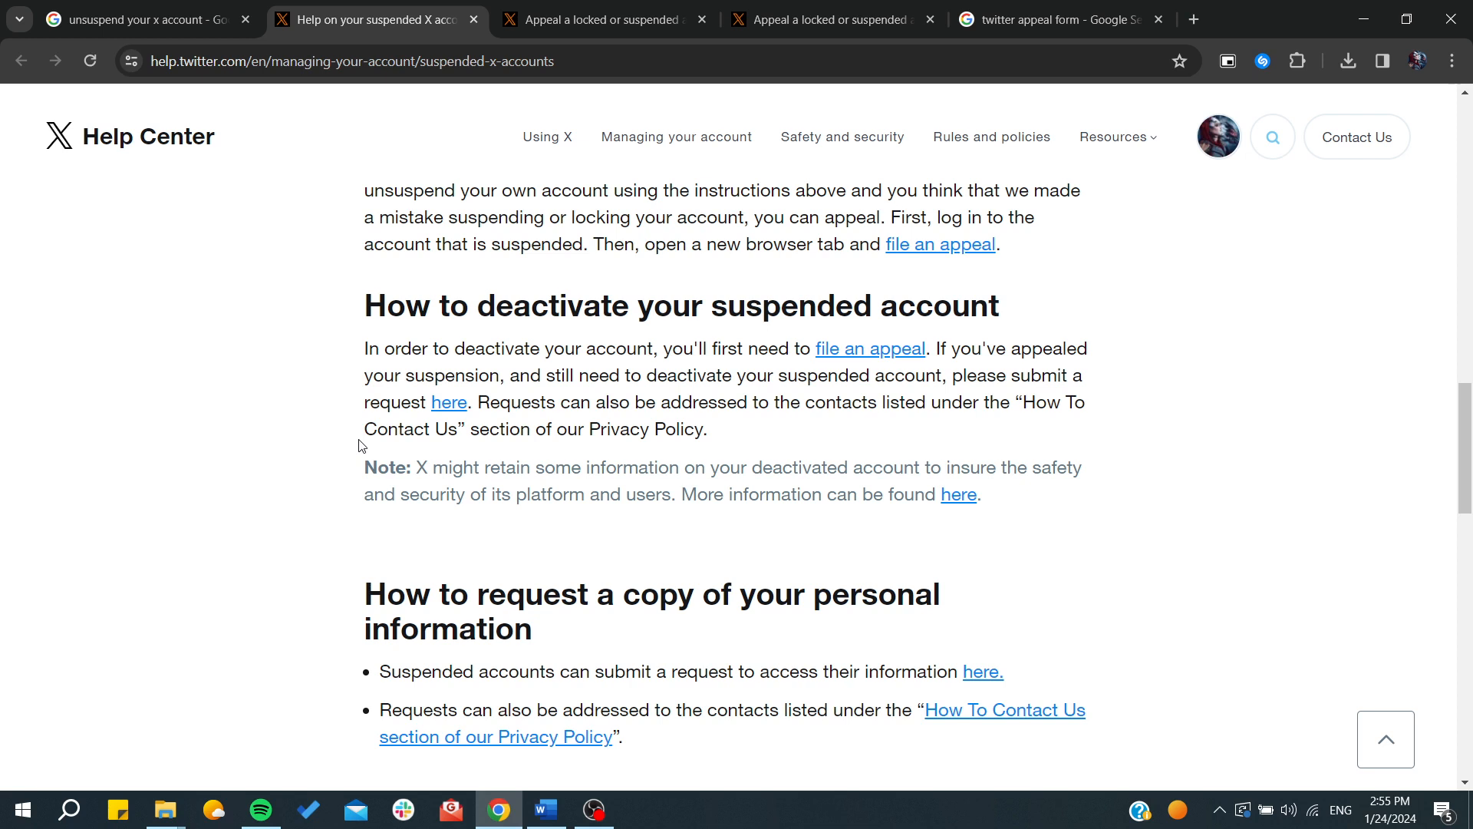
scroll(up, 3)
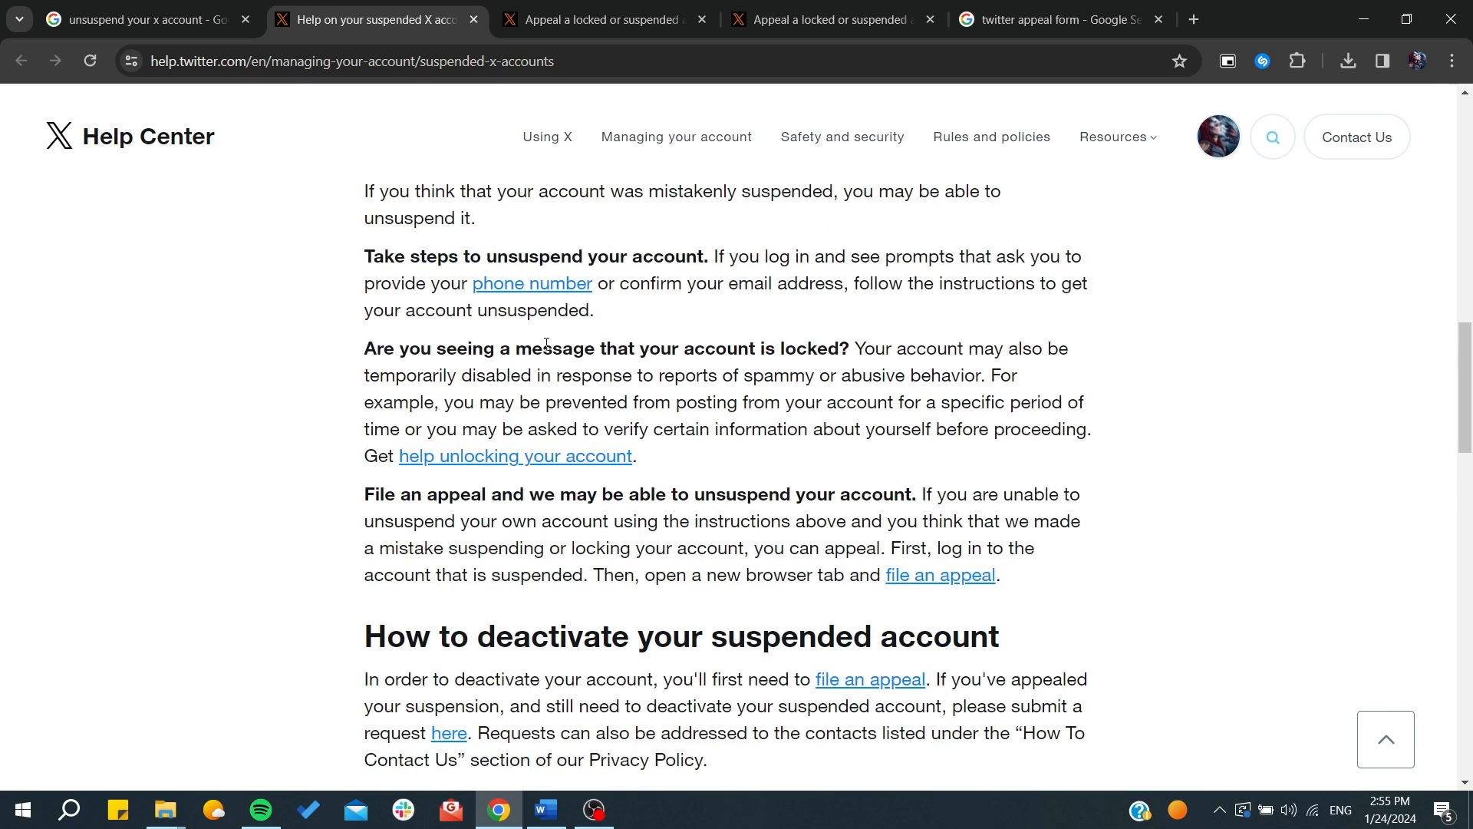
scroll(up, 3)
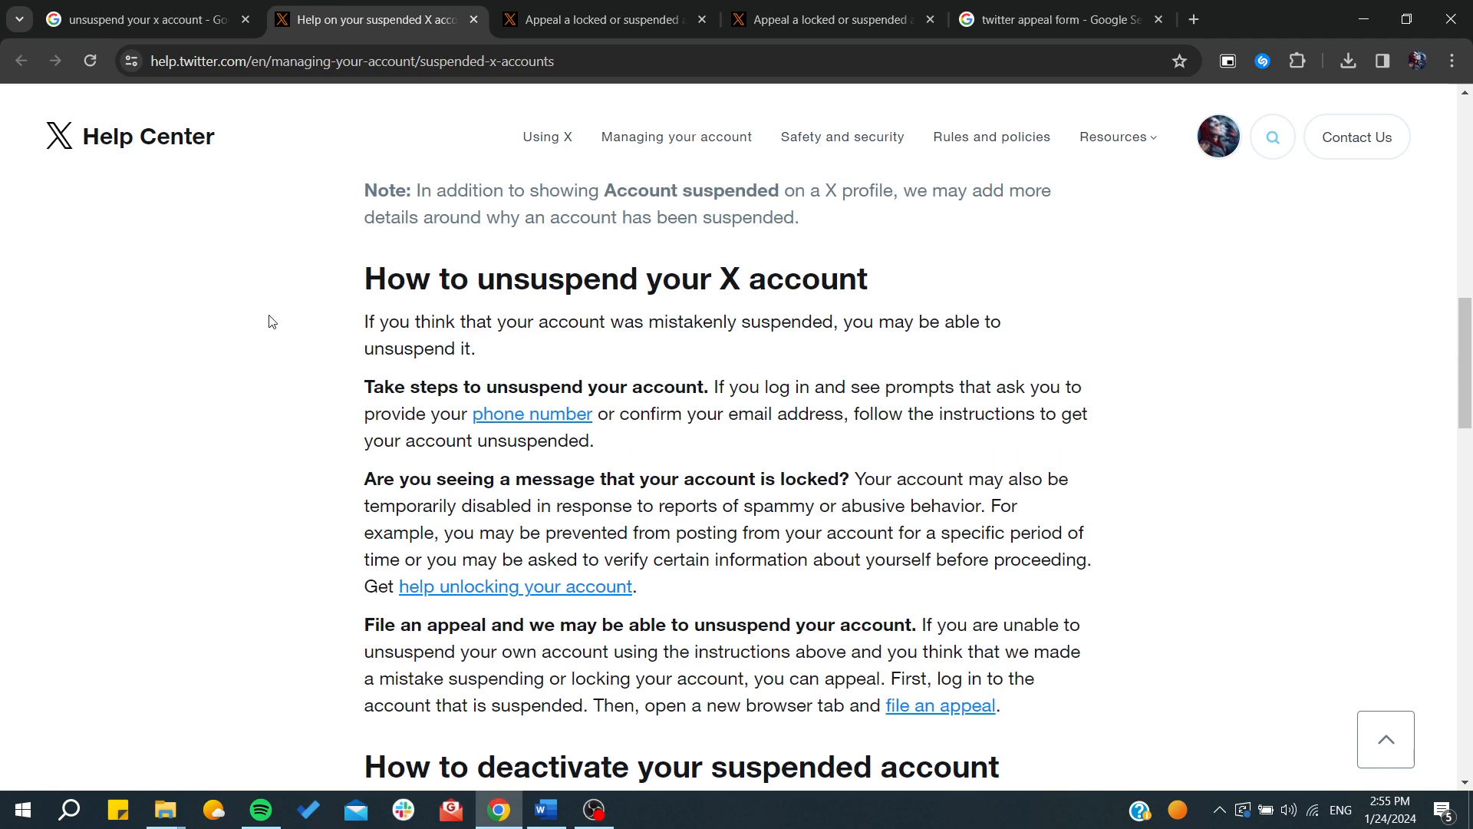
mouse_move(225, 373)
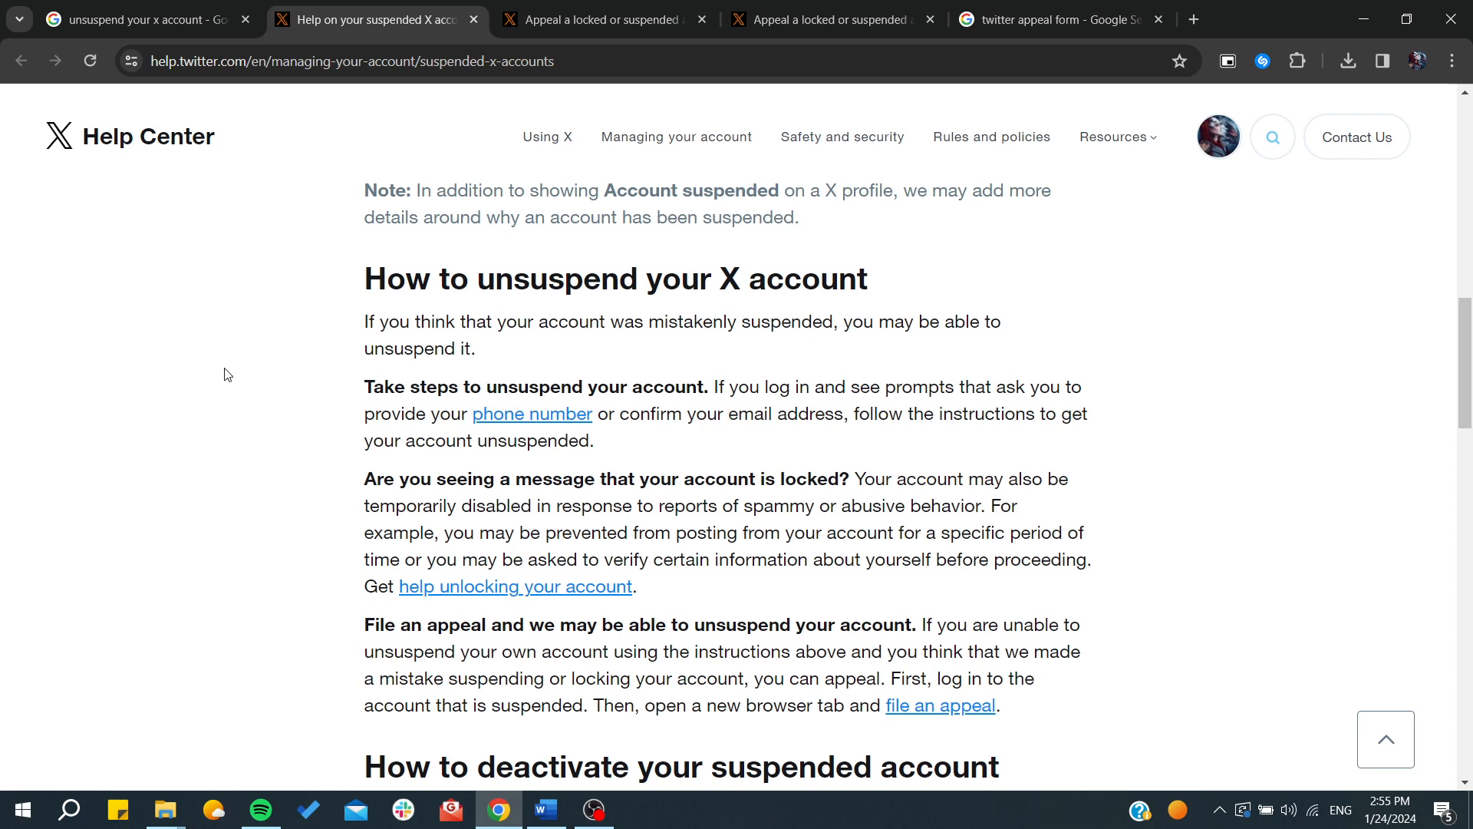